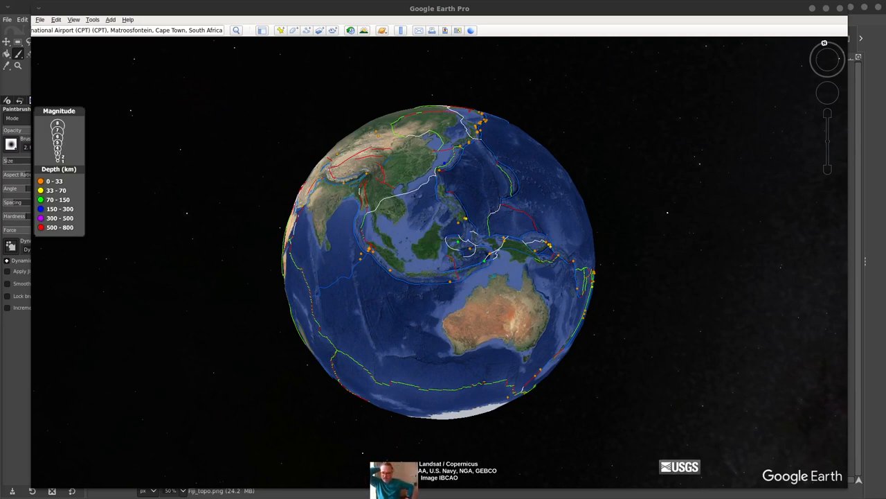
pyautogui.moveTo(508, 230)
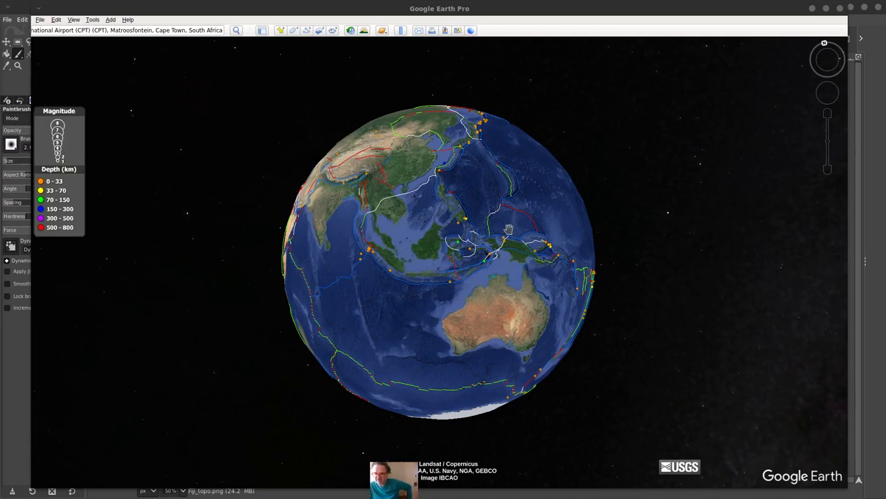
pyautogui.moveTo(482, 205)
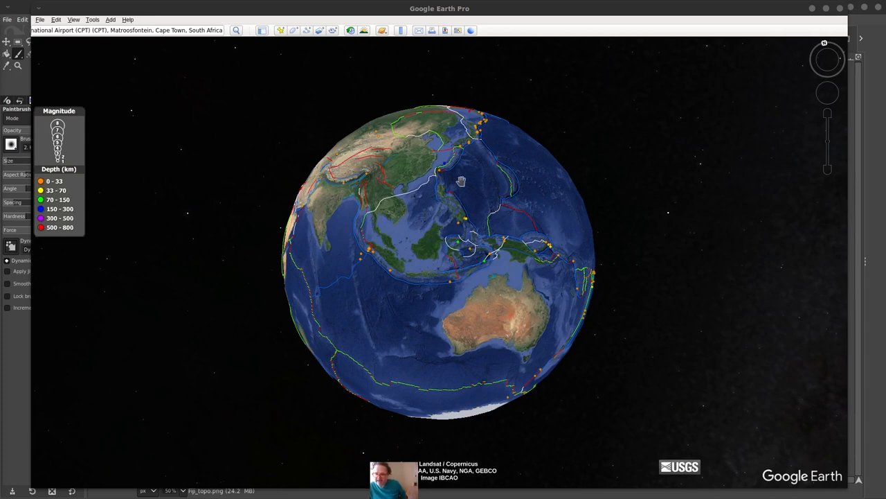
pyautogui.moveTo(432, 244)
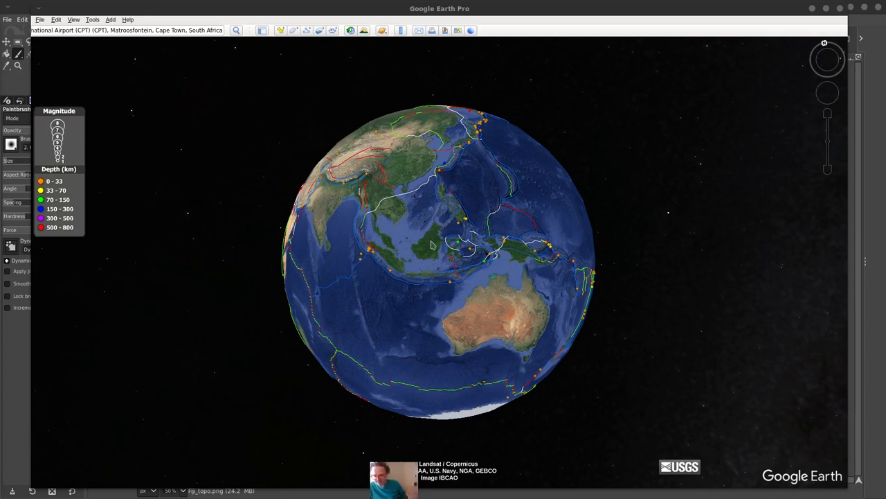
pyautogui.moveTo(441, 191)
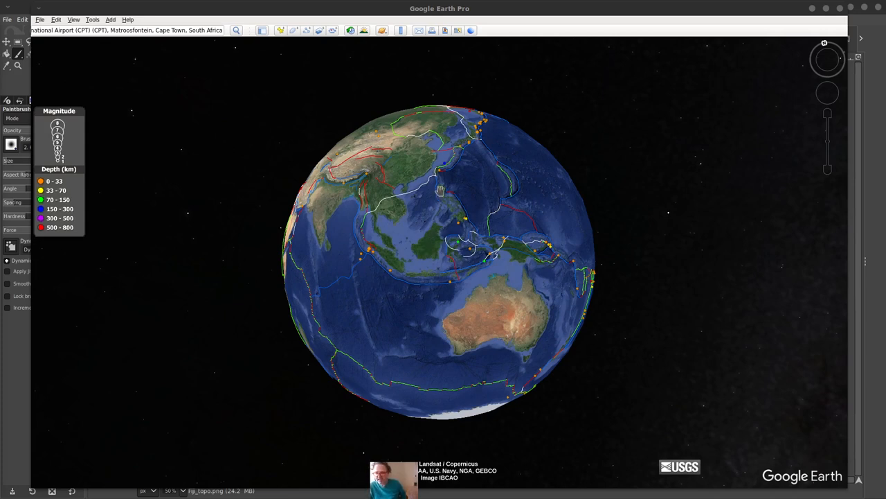
pyautogui.moveTo(399, 256)
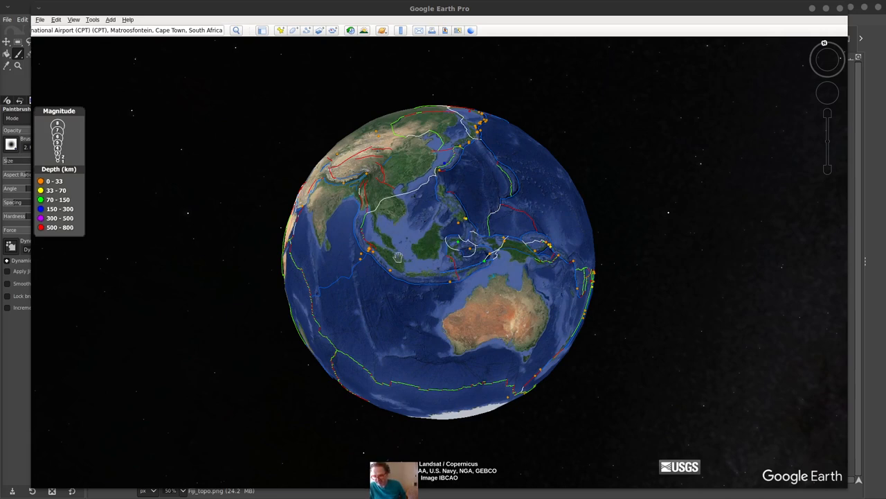
pyautogui.moveTo(487, 244)
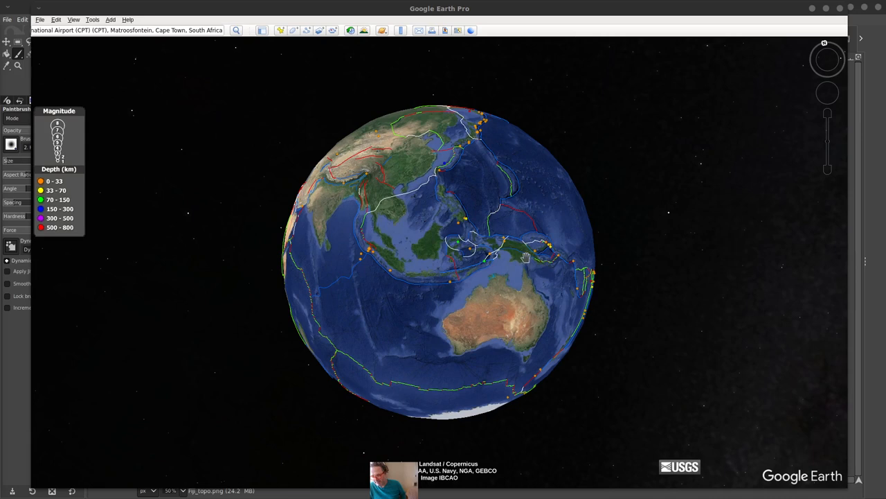
pyautogui.moveTo(452, 191)
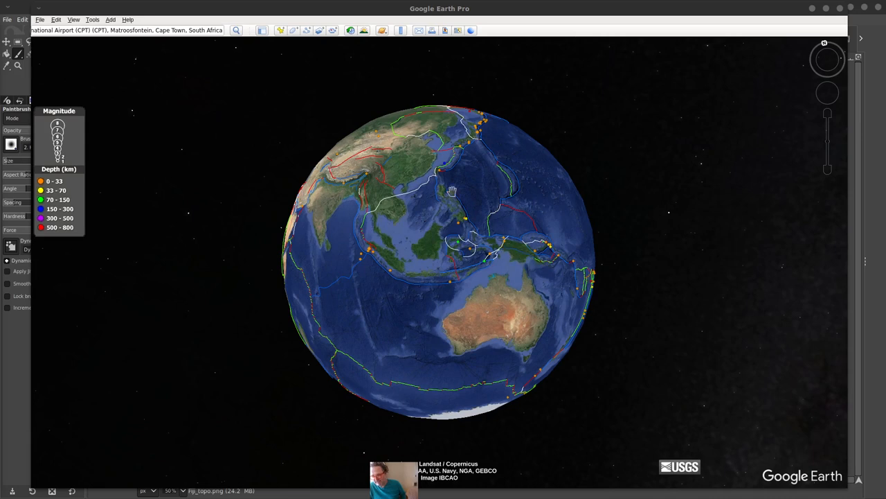
pyautogui.moveTo(417, 194)
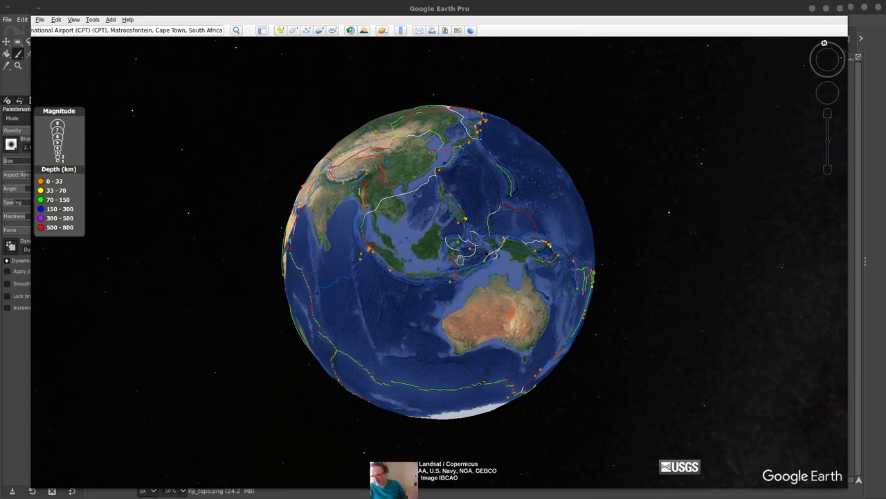
pyautogui.moveTo(352, 256)
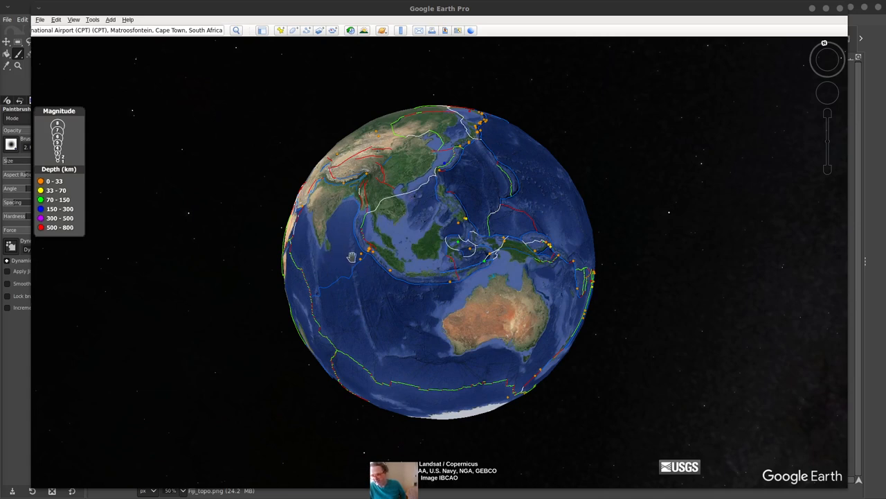
pyautogui.moveTo(587, 275)
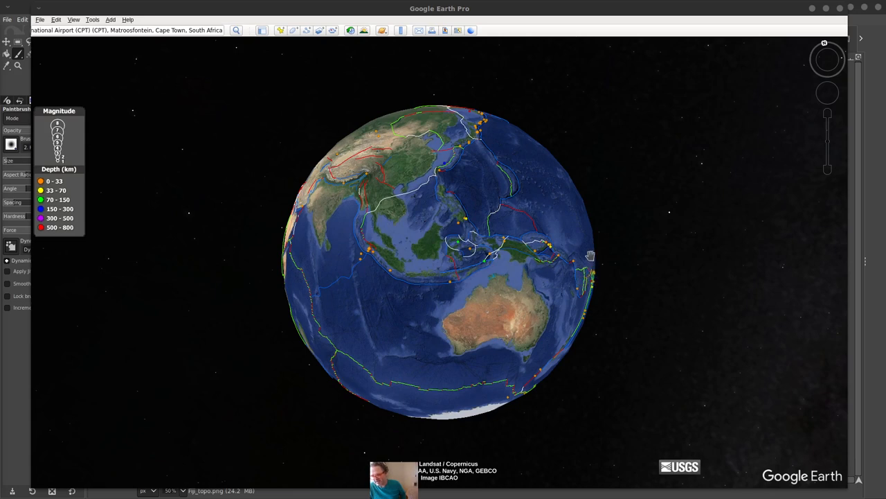
pyautogui.moveTo(521, 232)
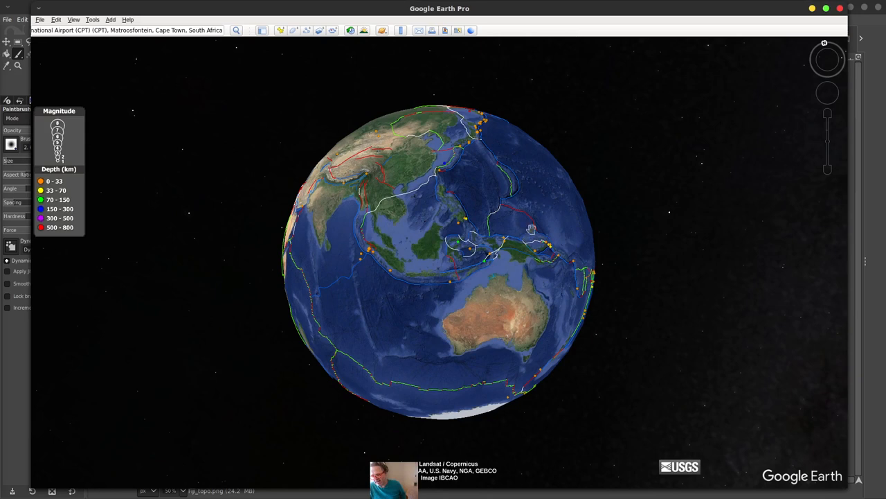
pyautogui.moveTo(497, 222)
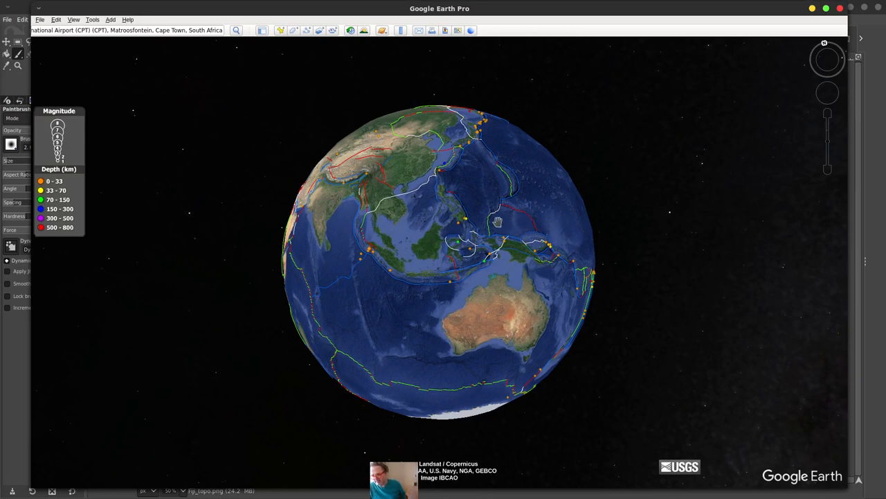
# Rotate the globe so the Fiji–Tonga region east of Australia sits centred with its quake markers
pyautogui.moveTo(497, 223); pyautogui.dragTo(480, 223)
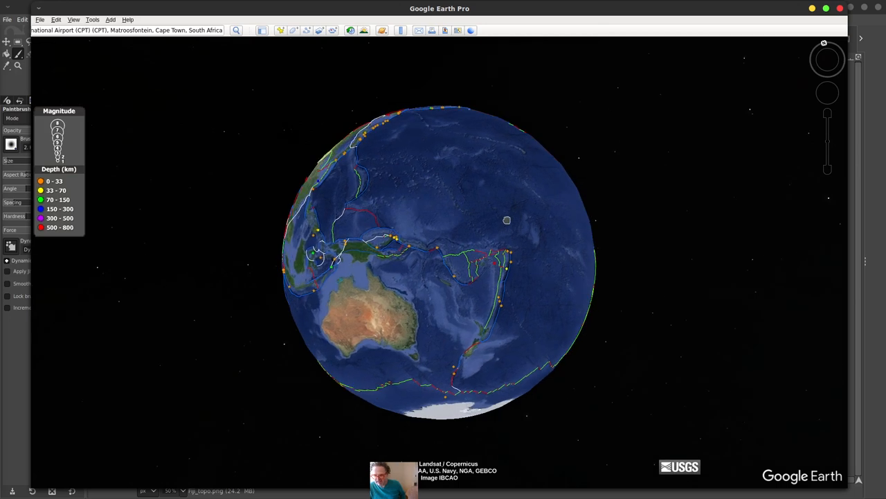
pyautogui.moveTo(507, 220); pyautogui.dragTo(515, 241)
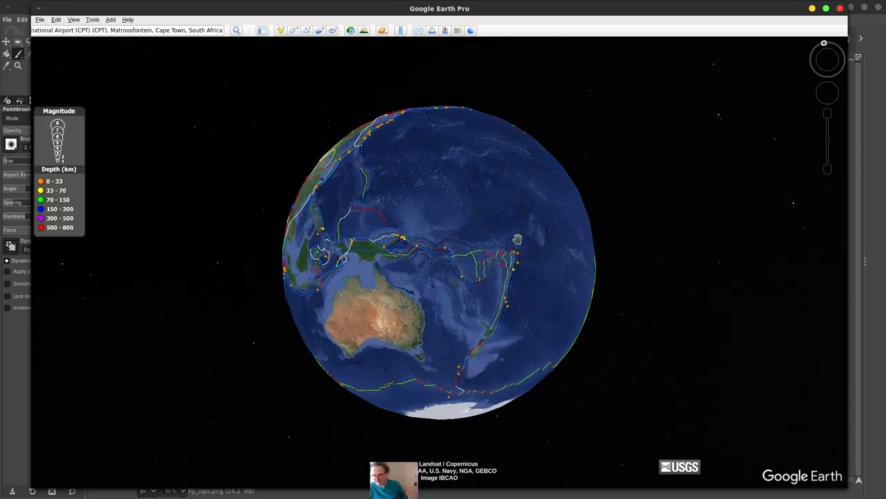
pyautogui.moveTo(506, 286)
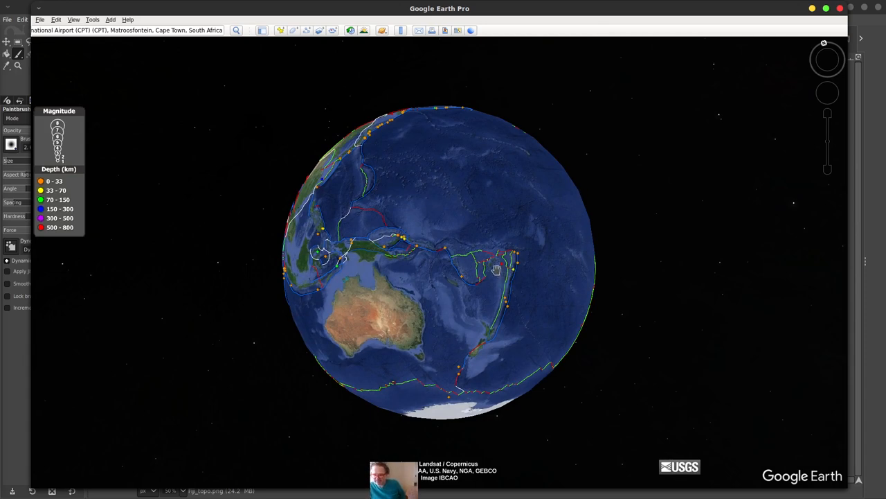
pyautogui.moveTo(374, 142)
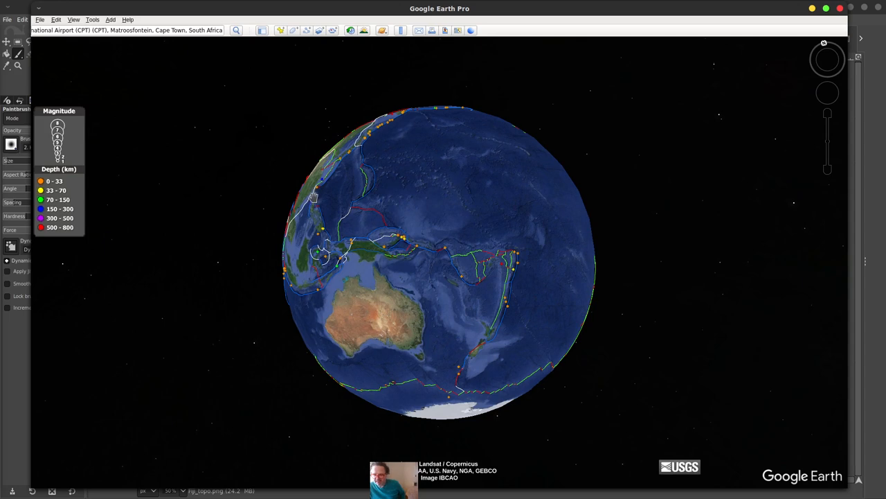
pyautogui.moveTo(464, 252)
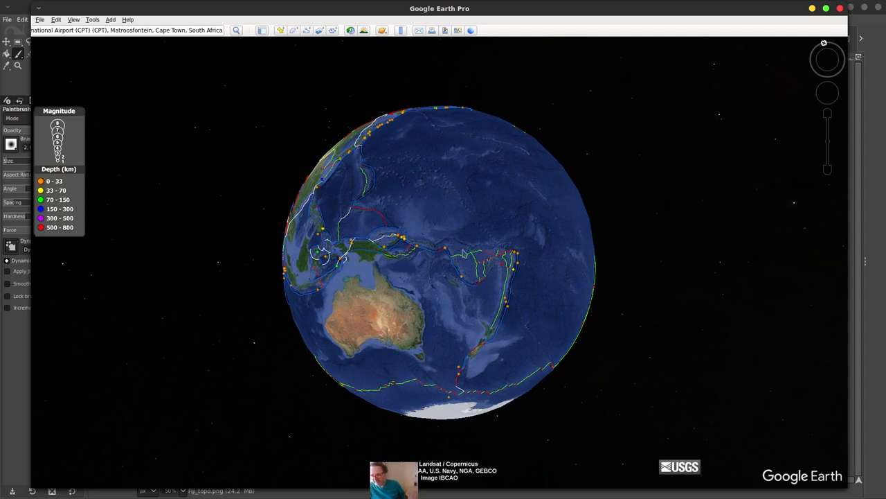
pyautogui.moveTo(492, 235)
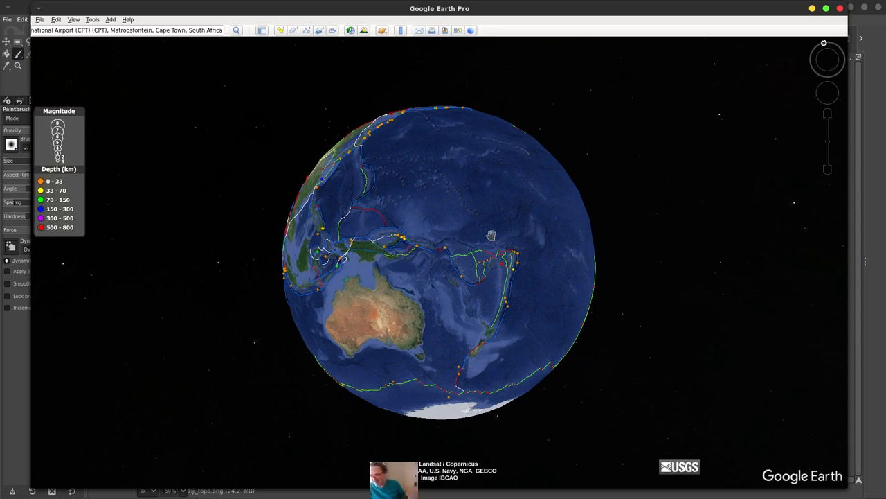
pyautogui.moveTo(423, 233)
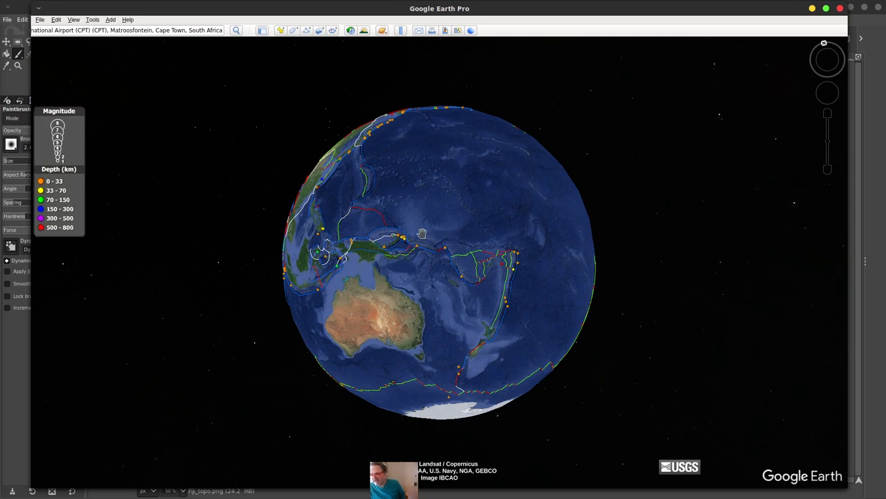
pyautogui.moveTo(422, 232); pyautogui.dragTo(405, 235)
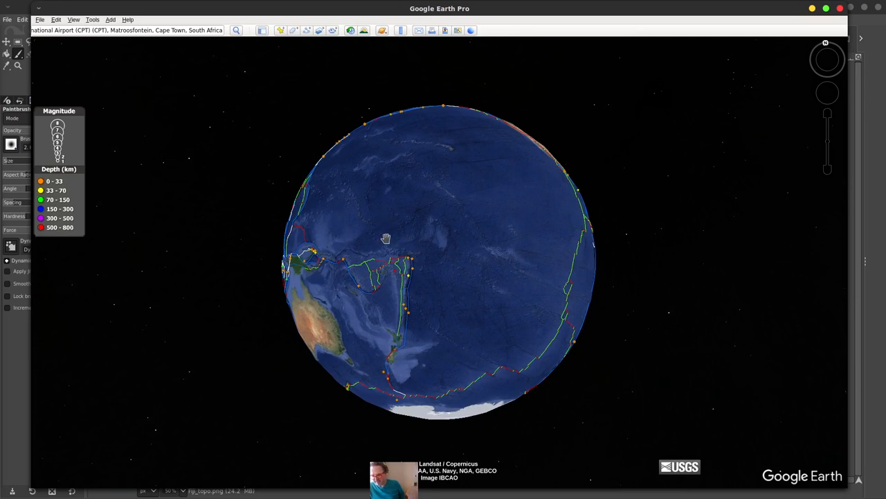
pyautogui.moveTo(385, 239); pyautogui.dragTo(449, 239)
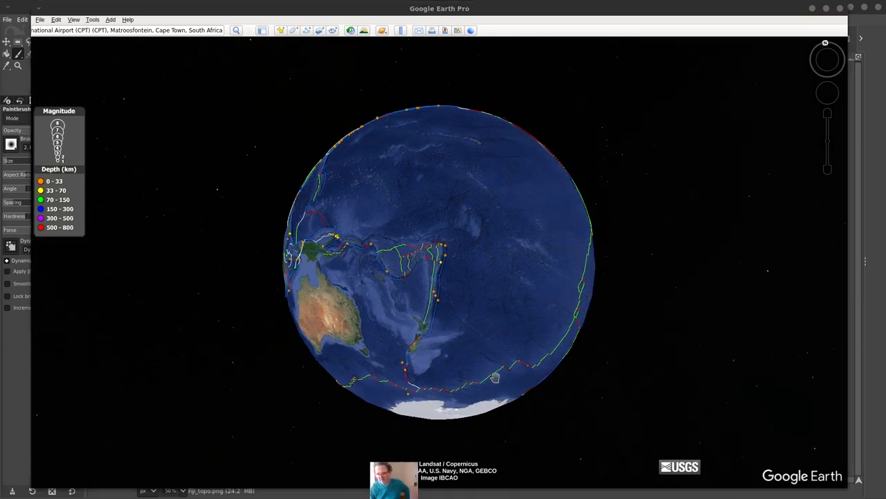
pyautogui.moveTo(423, 274)
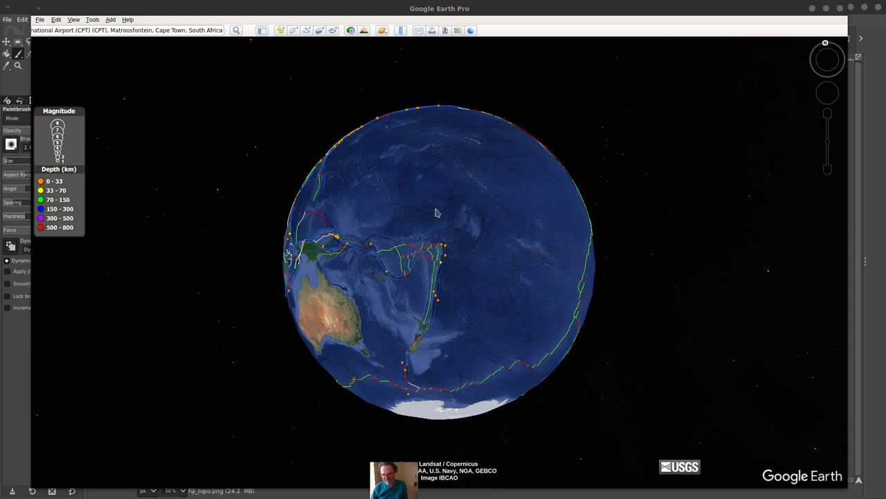
pyautogui.moveTo(455, 127)
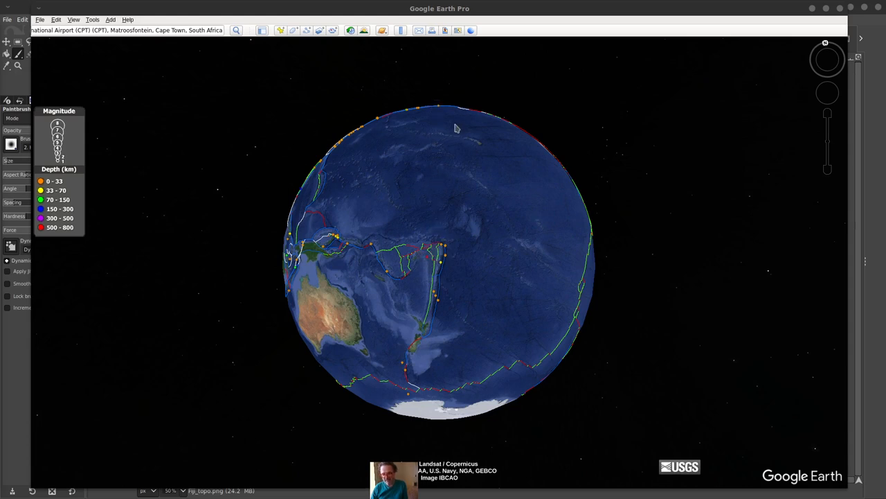
pyautogui.moveTo(421, 96)
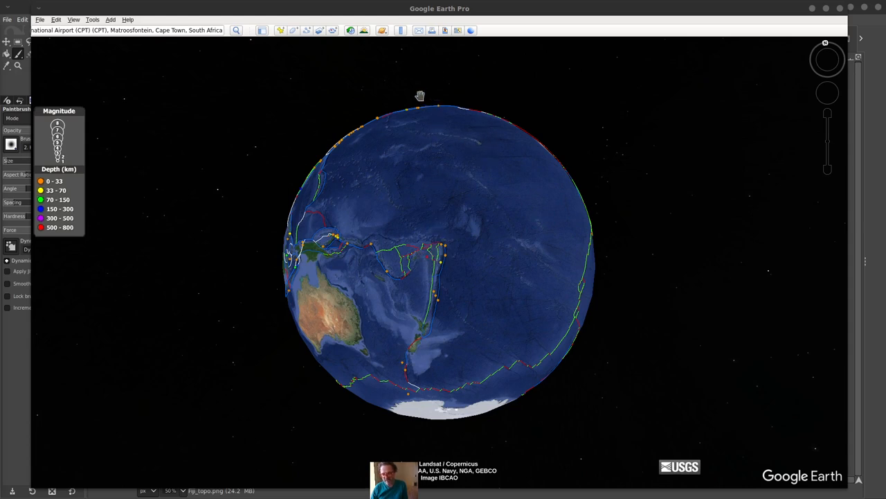
pyautogui.moveTo(440, 236)
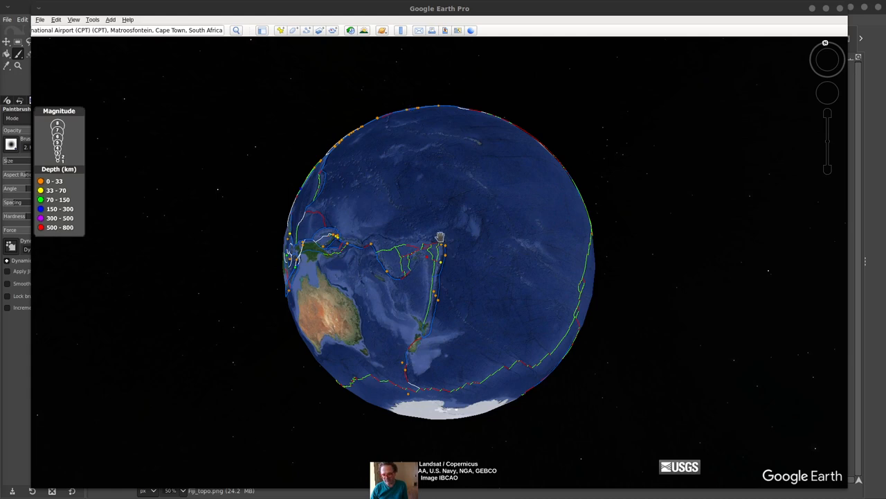
pyautogui.moveTo(405, 269)
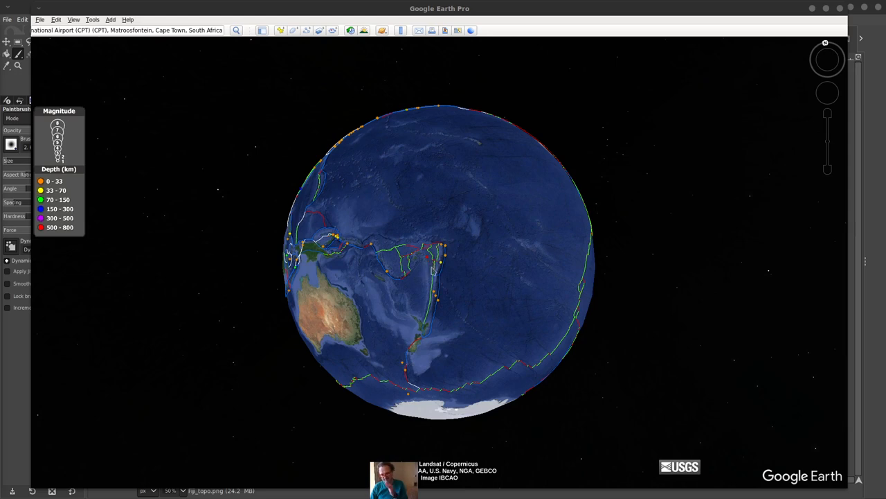
pyautogui.moveTo(429, 268)
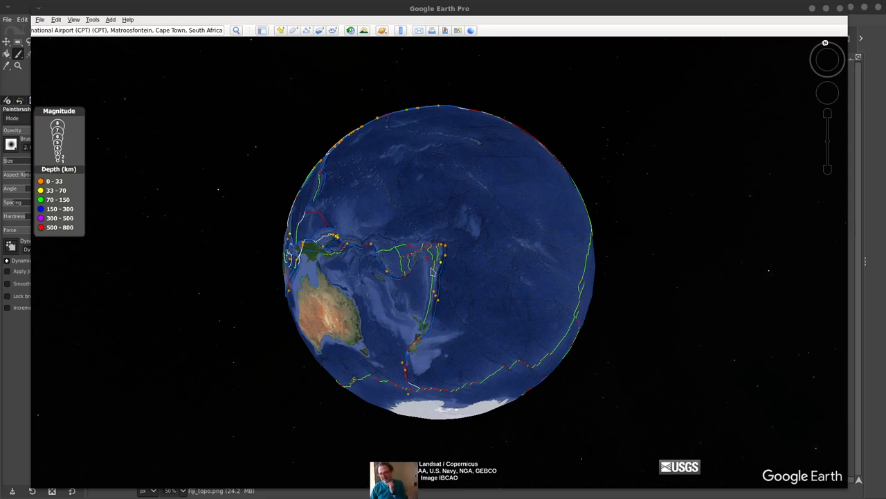
pyautogui.moveTo(302, 260)
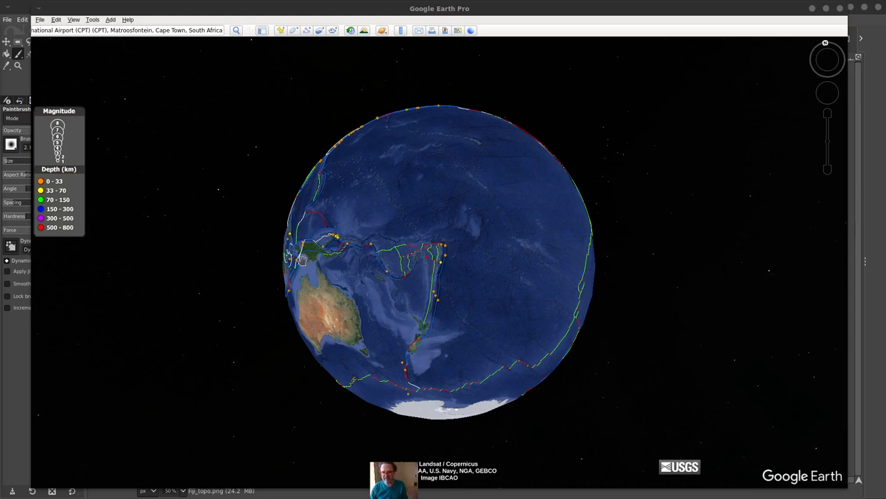
pyautogui.moveTo(296, 247)
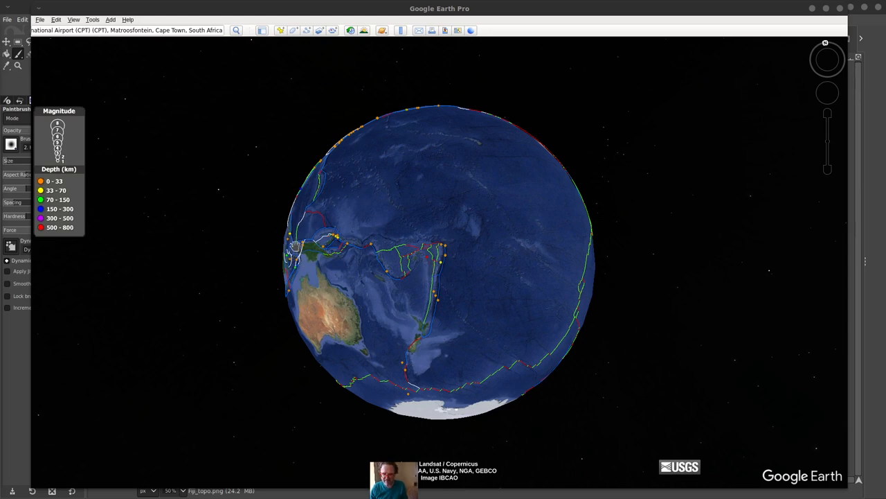
pyautogui.moveTo(294, 258)
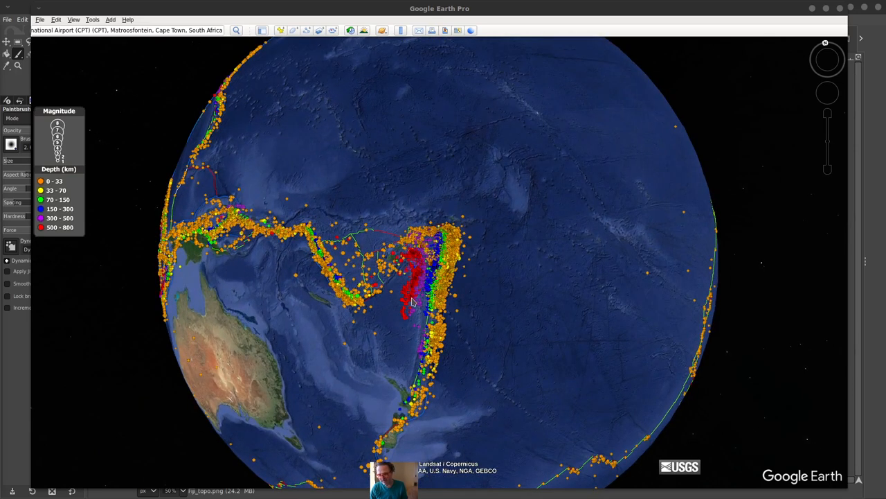
pyautogui.moveTo(477, 326)
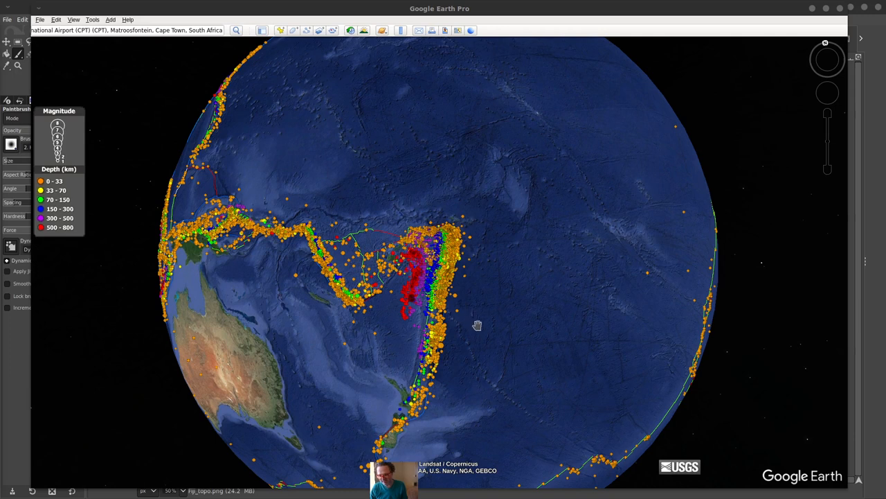
pyautogui.moveTo(476, 326); pyautogui.dragTo(482, 271)
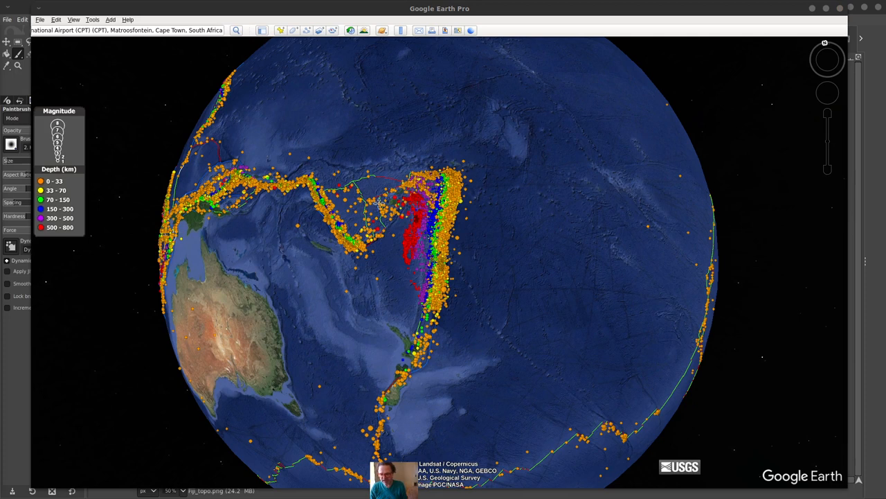
pyautogui.moveTo(394, 235)
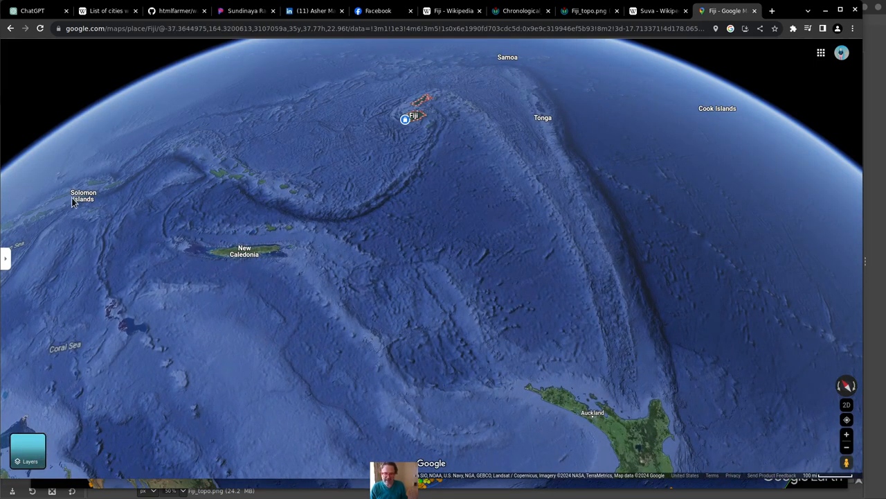
pyautogui.moveTo(379, 94)
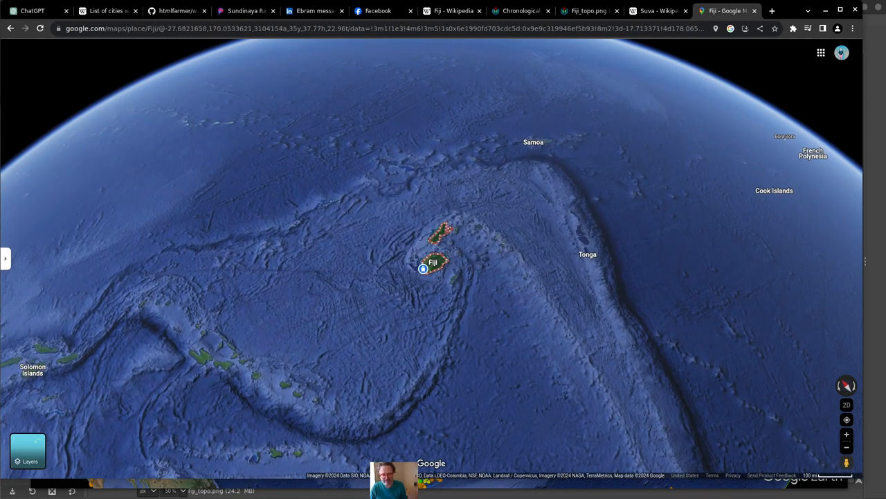
# Zoom the tilted satellite view out around Fiji to show the Tonga and Vanuatu trenches
pyautogui.scroll(-3)
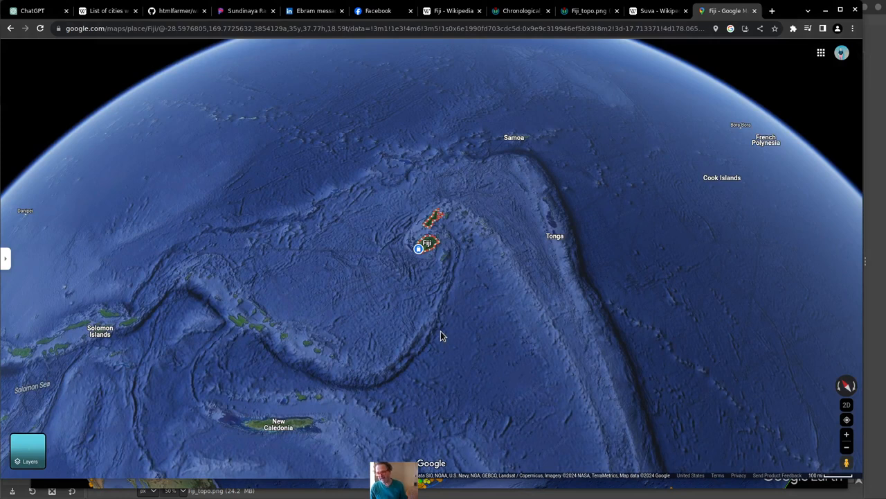
pyautogui.scroll(-3)
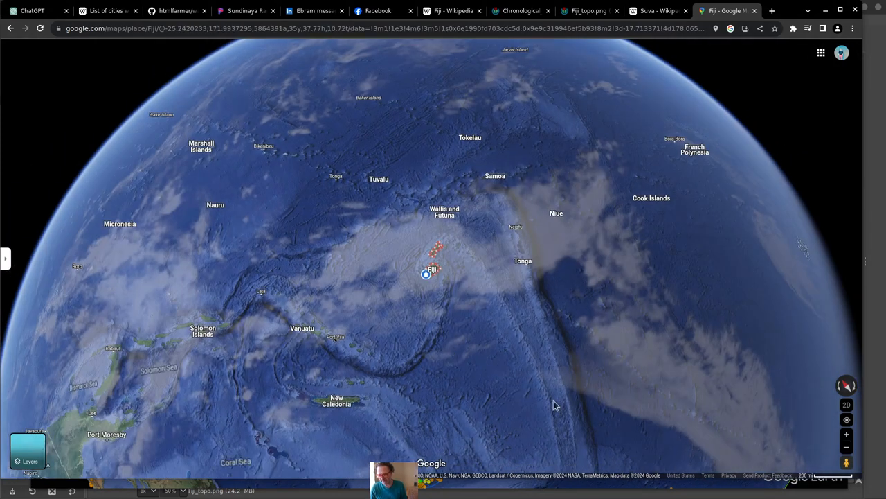
pyautogui.moveTo(371, 277)
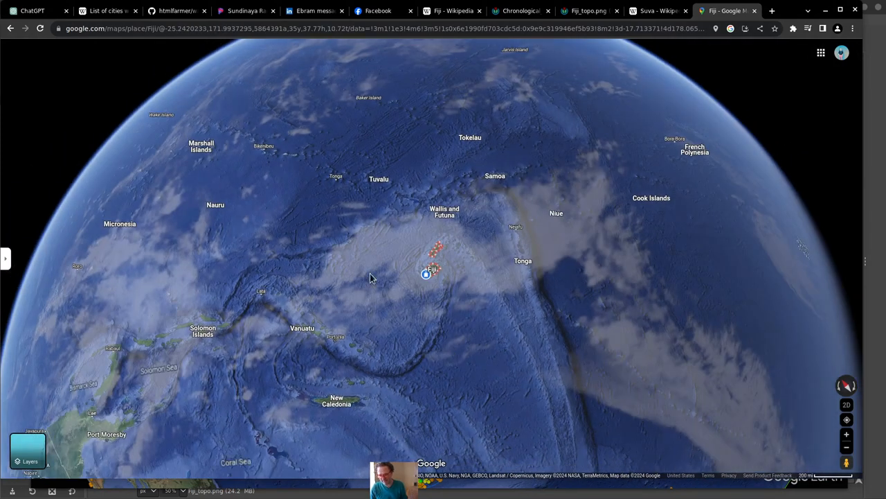
pyautogui.moveTo(380, 324)
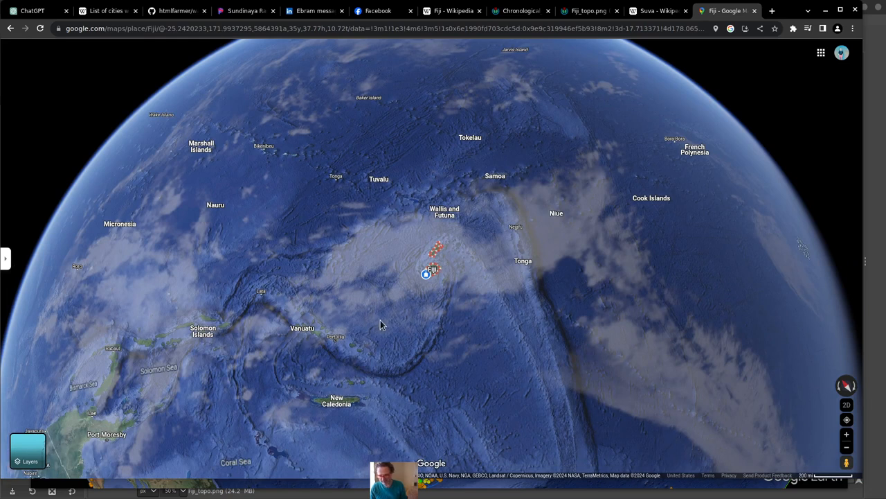
pyautogui.scroll(-3)
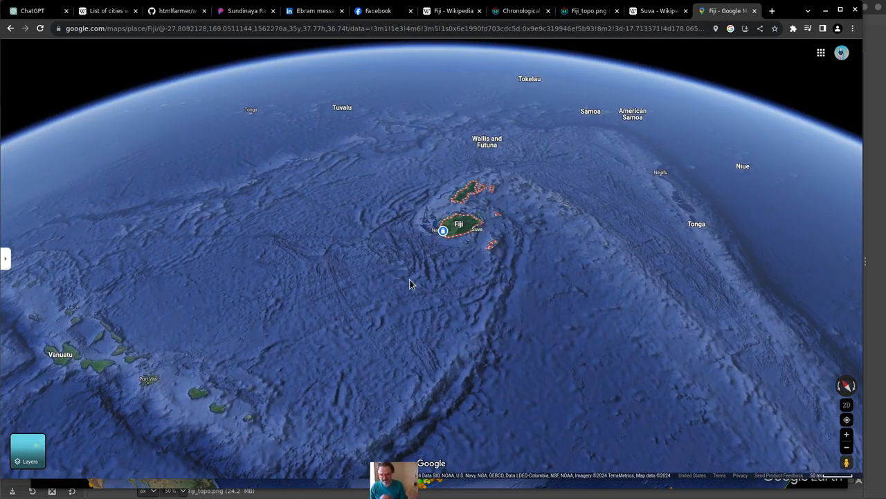
pyautogui.moveTo(482, 259)
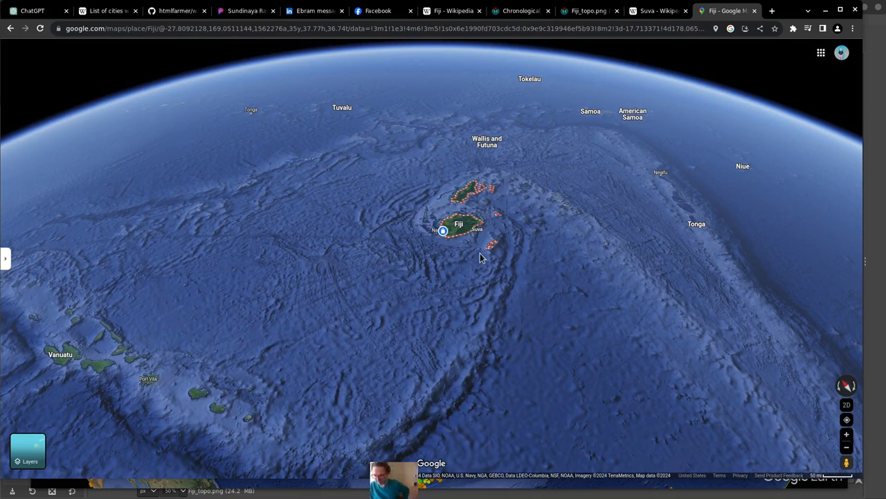
pyautogui.moveTo(458, 175)
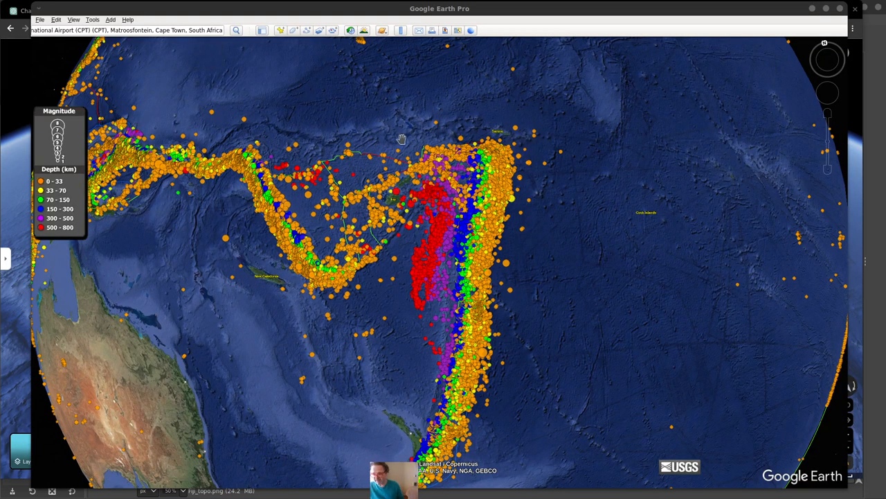
pyautogui.moveTo(426, 235)
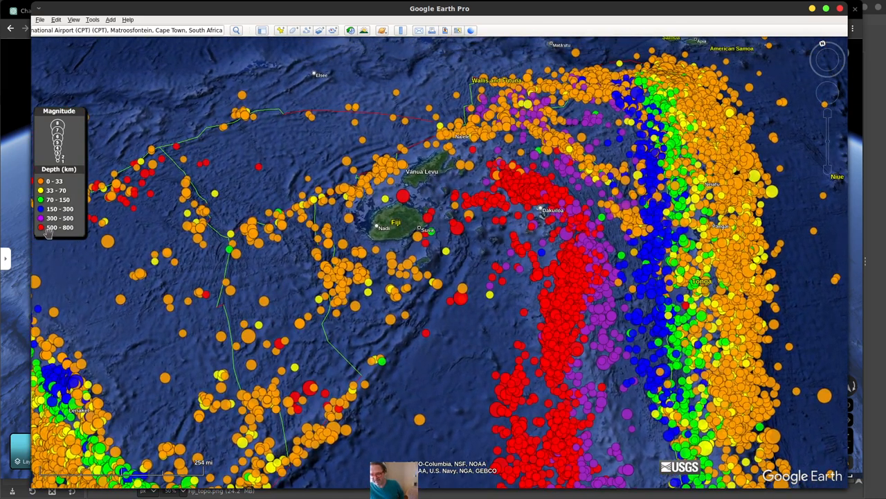
pyautogui.moveTo(469, 249)
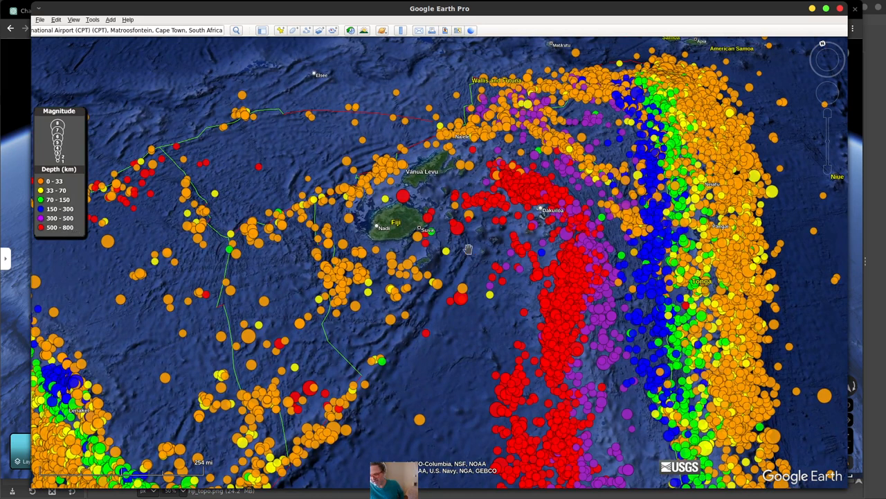
pyautogui.moveTo(344, 243)
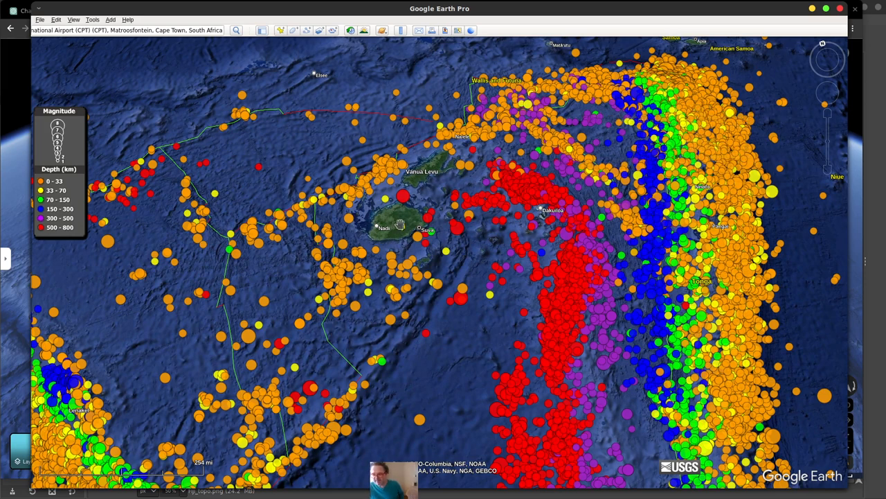
pyautogui.moveTo(399, 215)
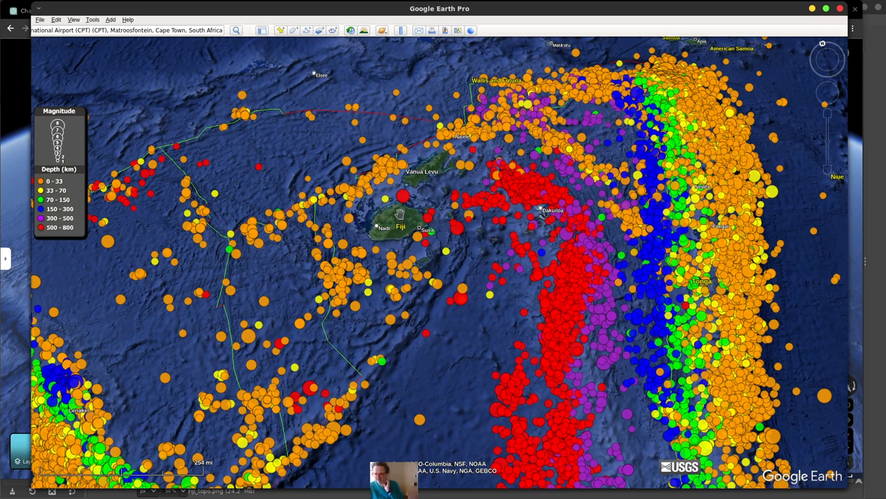
pyautogui.moveTo(401, 210)
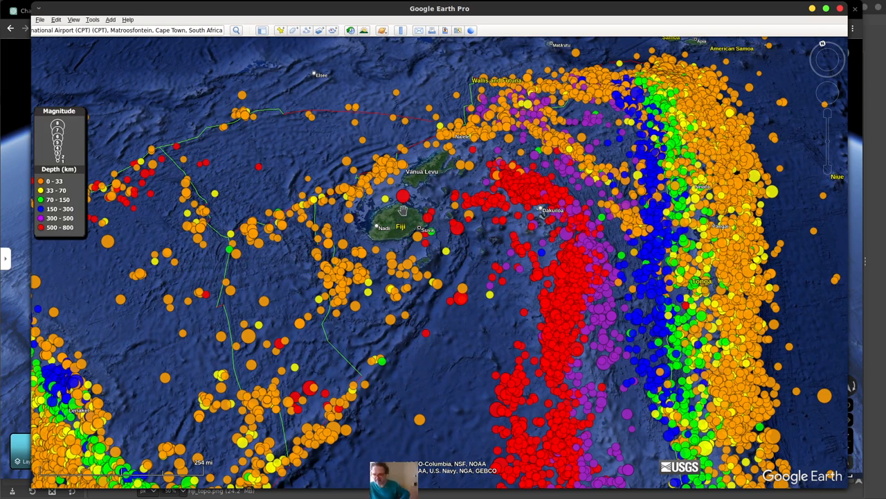
pyautogui.moveTo(432, 227)
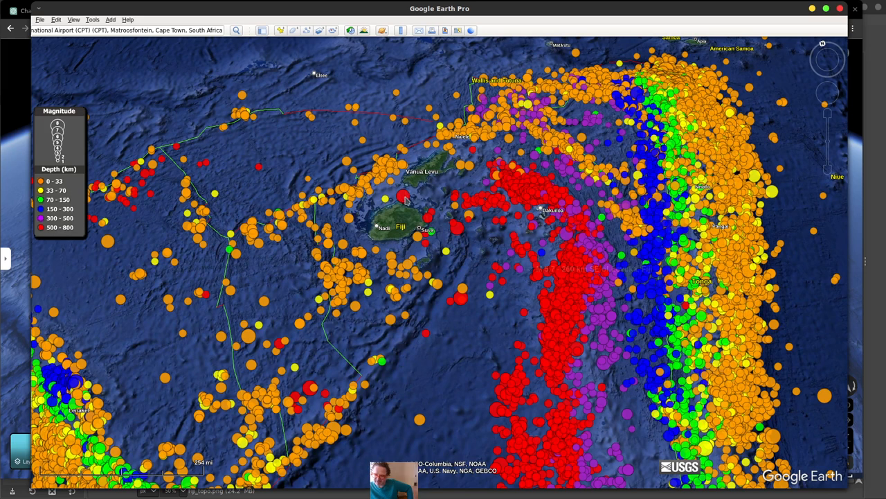
# Review the USGS popups for the M 7.3 quake ENE of Ba and M 6.4 quake SSW of Suva
pyautogui.click(403, 197)
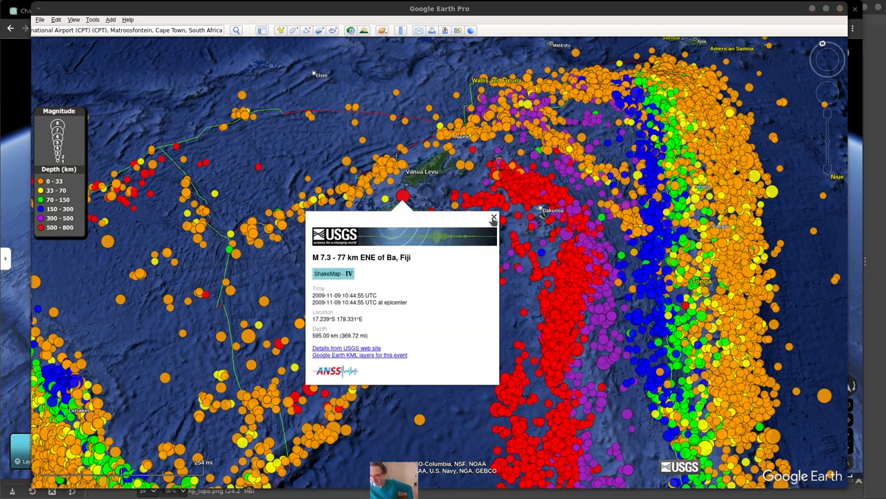
pyautogui.click(493, 219)
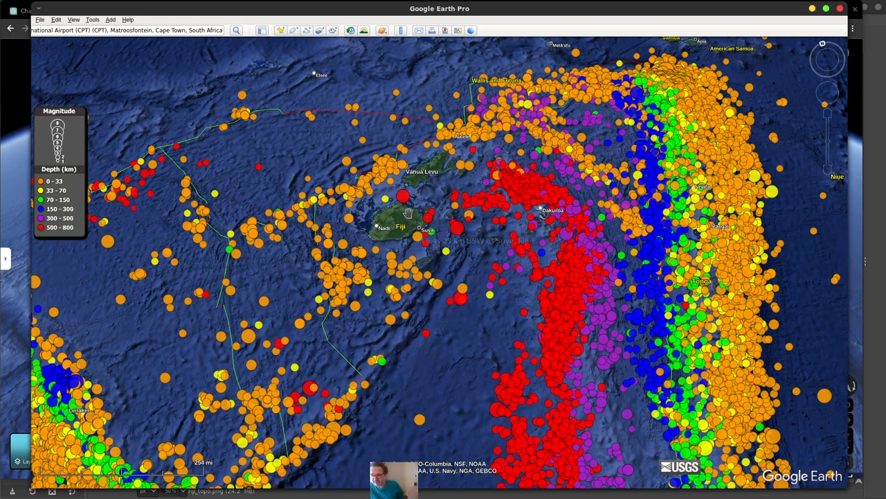
pyautogui.moveTo(407, 214)
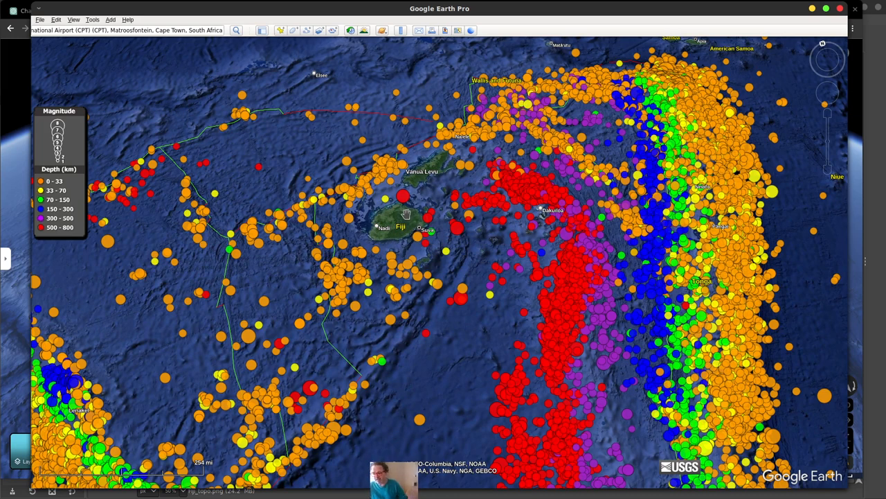
pyautogui.moveTo(412, 221)
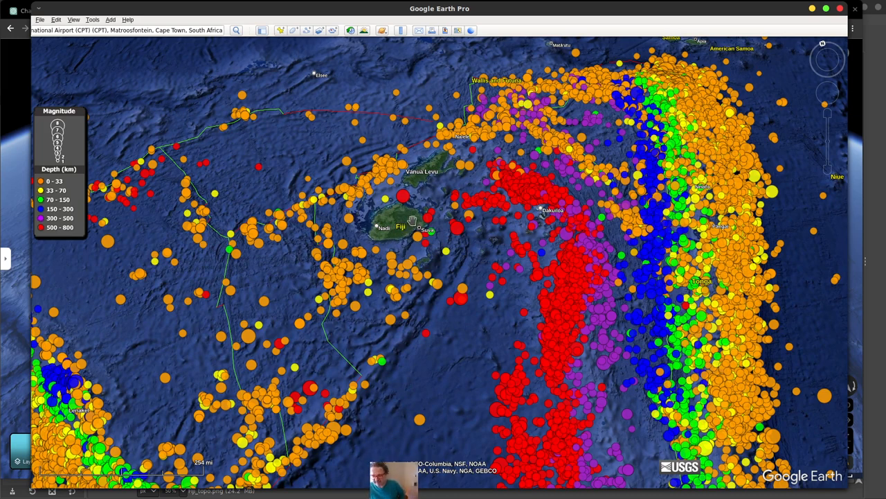
pyautogui.moveTo(407, 210)
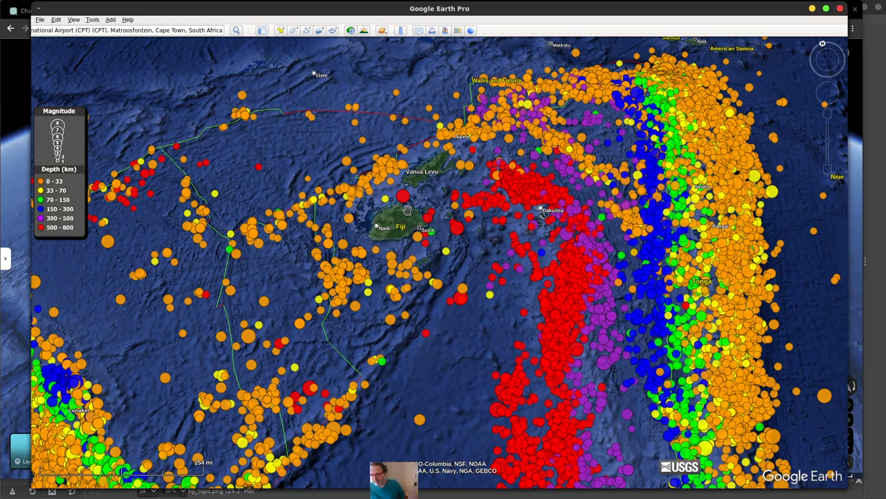
pyautogui.moveTo(403, 197)
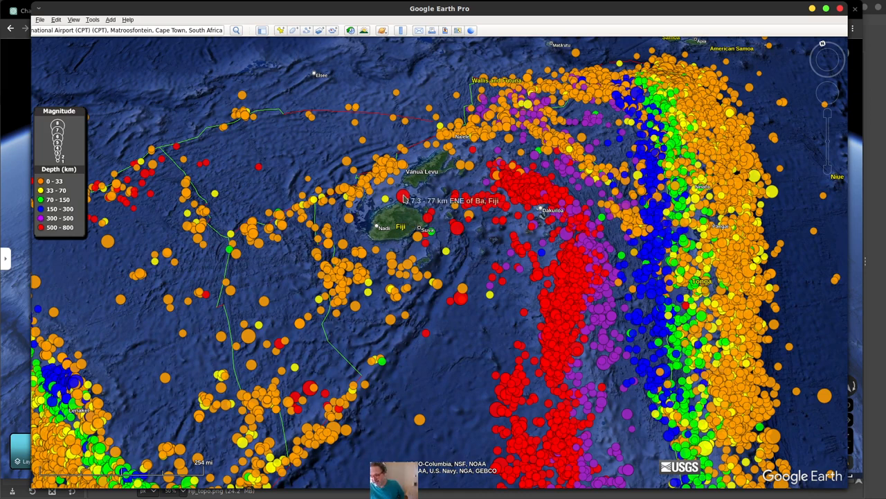
pyautogui.moveTo(418, 241)
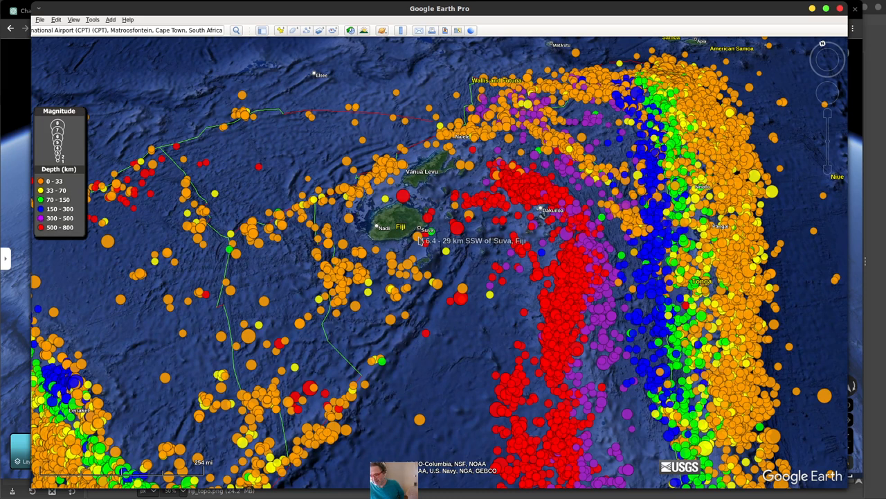
pyautogui.click(421, 241)
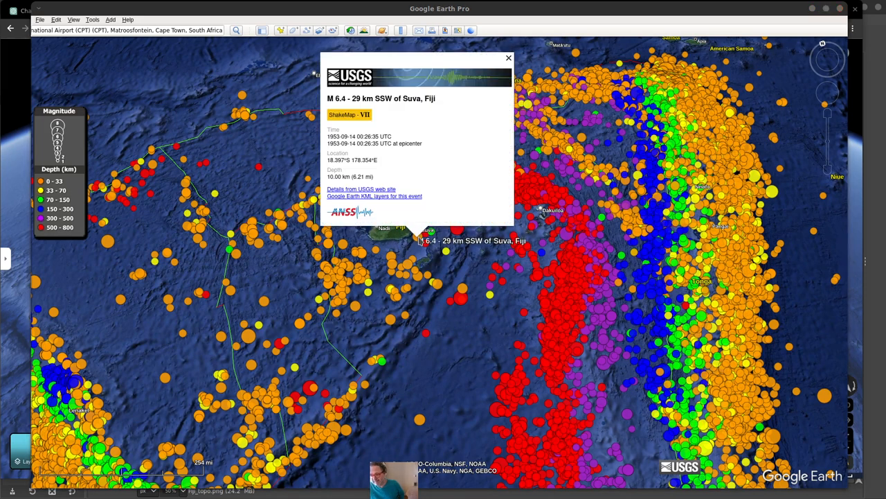
pyautogui.click(510, 58)
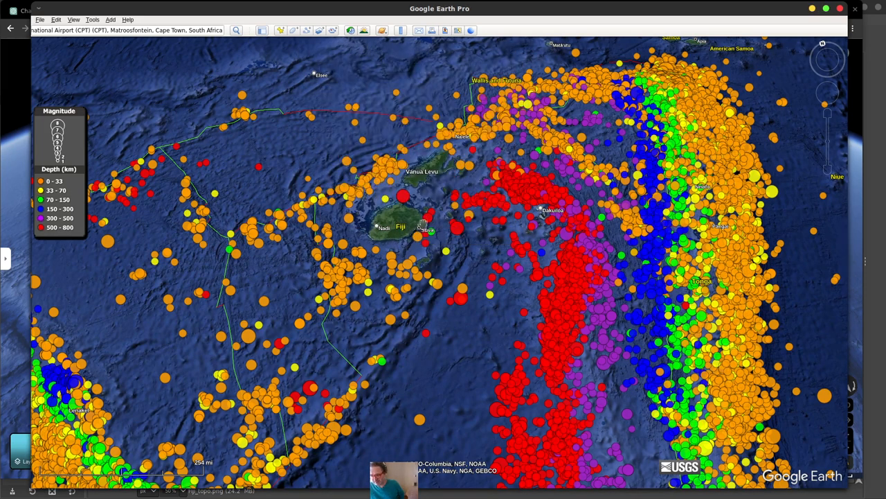
pyautogui.click(426, 230)
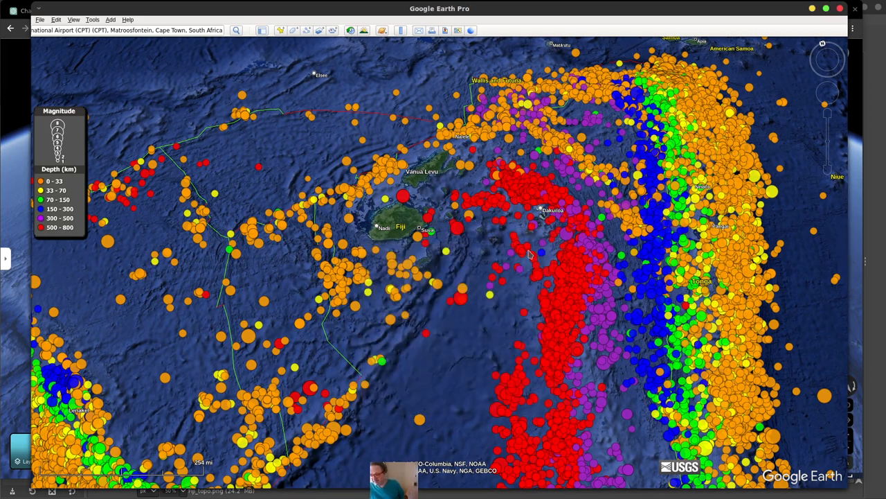
pyautogui.moveTo(460, 291)
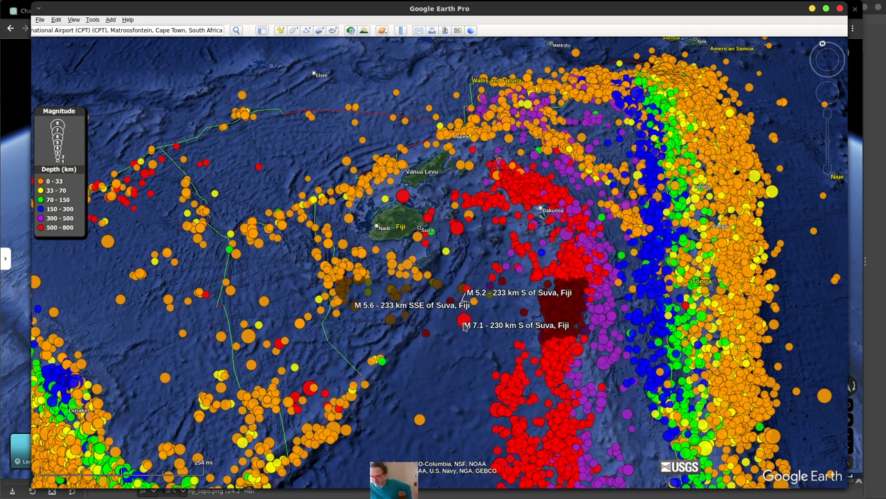
pyautogui.click(466, 325)
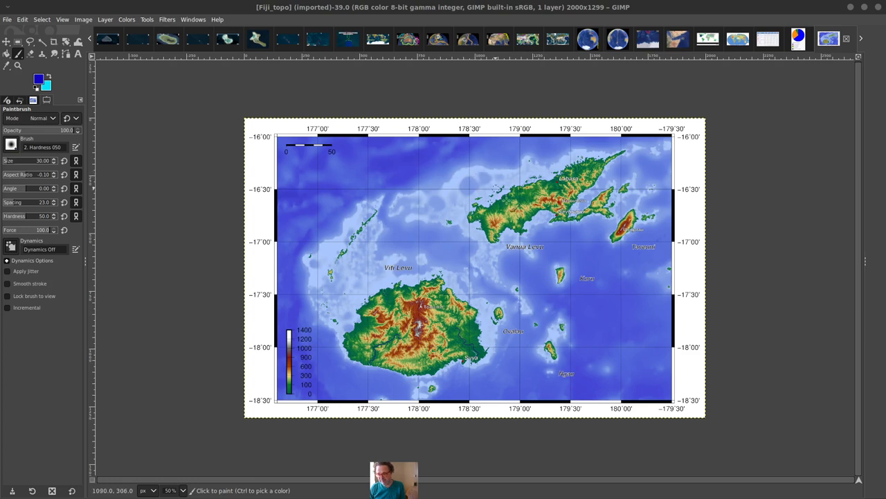
pyautogui.moveTo(529, 249)
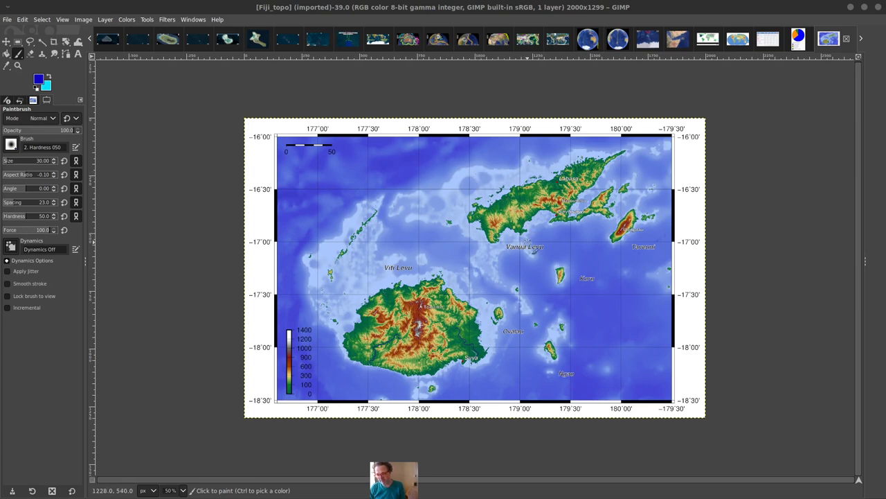
pyautogui.moveTo(535, 316)
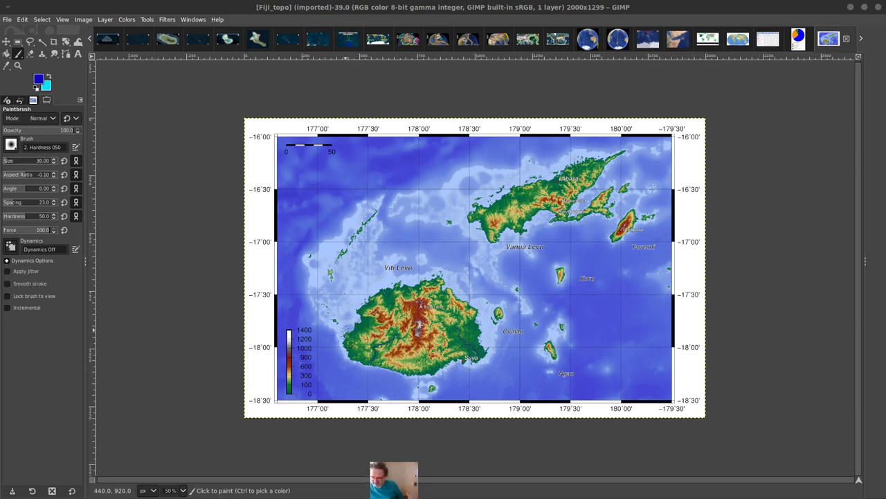
pyautogui.moveTo(425, 332)
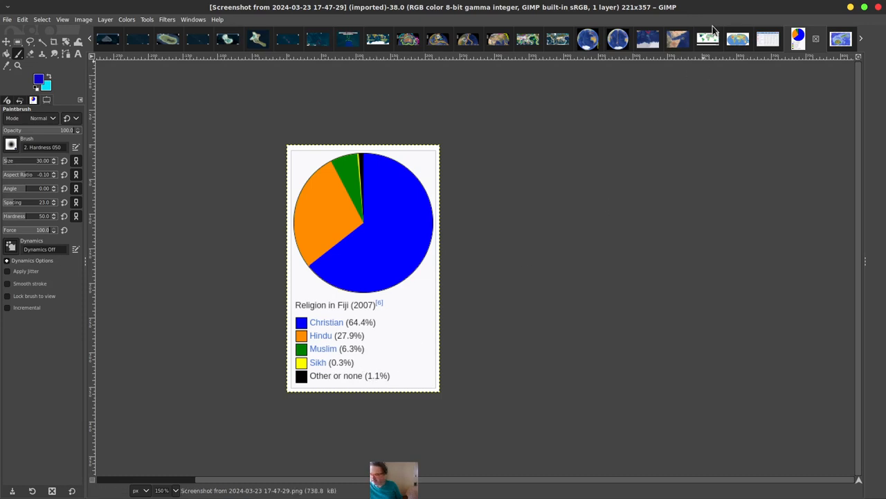
pyautogui.moveTo(767, 50)
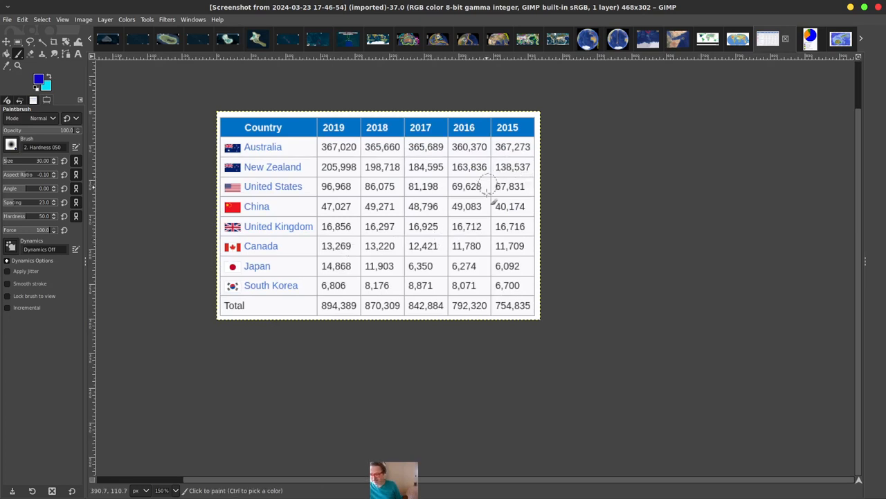
pyautogui.moveTo(543, 229)
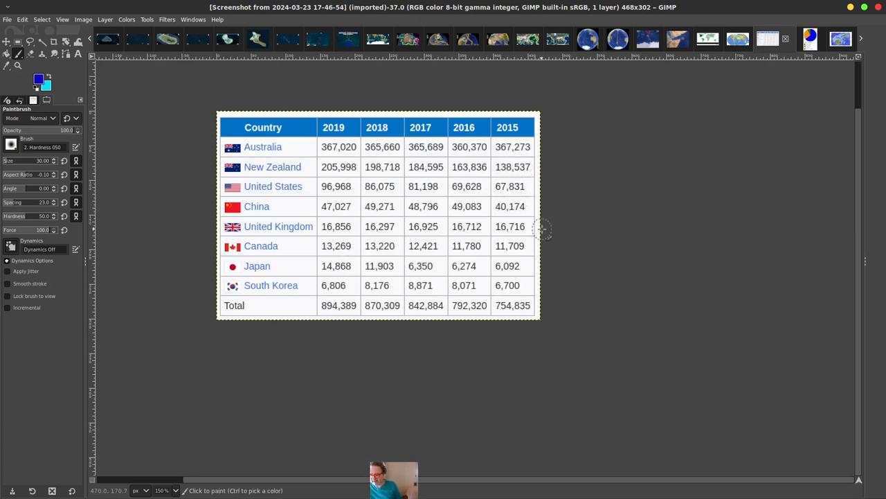
pyautogui.moveTo(526, 141)
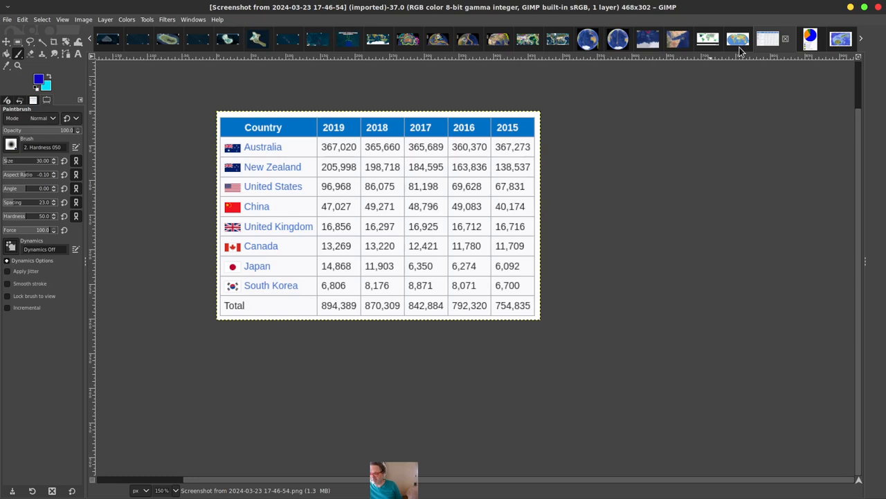
pyautogui.moveTo(651, 143)
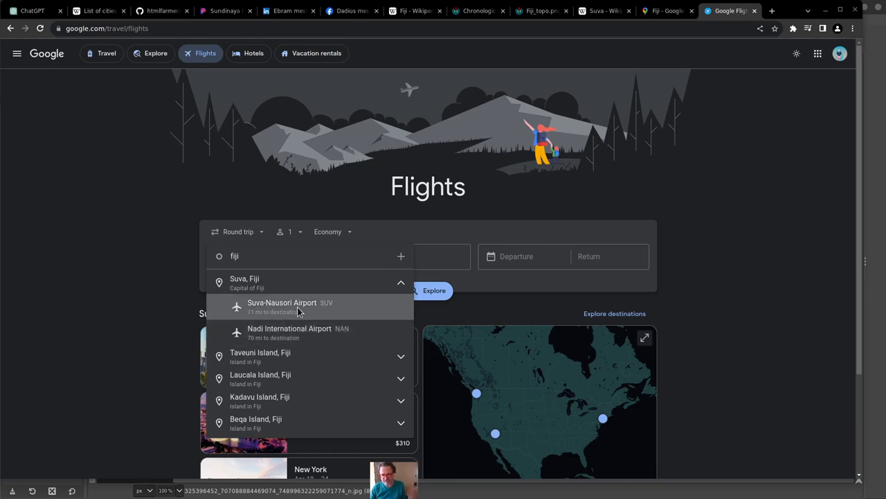
pyautogui.moveTo(294, 333)
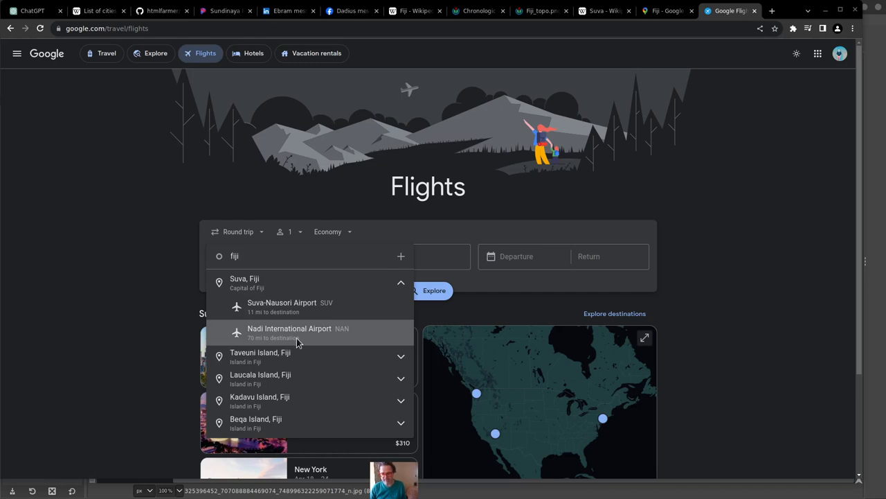
pyautogui.moveTo(294, 307)
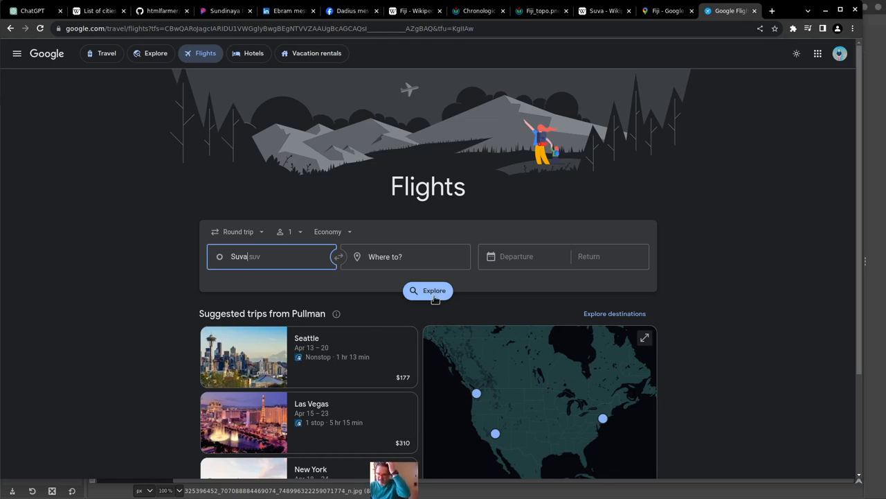
# Explore round-trip fares from Suva to destinations like Sydney, Melbourne and Auckland
pyautogui.click(428, 291)
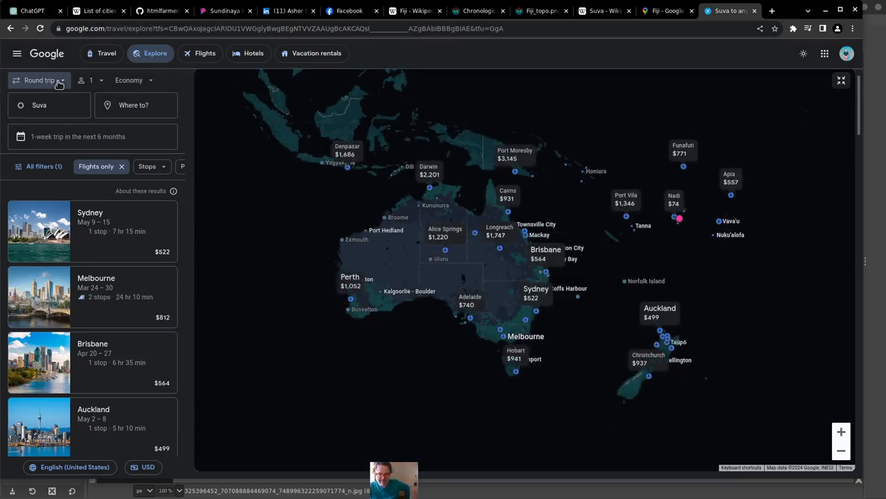
# Show one-way fares from Suva worldwide, then return to the Fiji satellite map tab
pyautogui.click(39, 79)
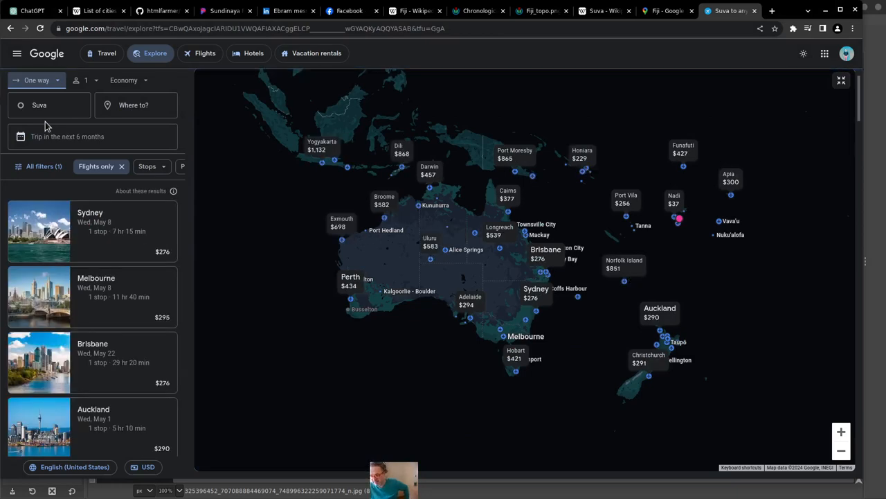
pyautogui.moveTo(678, 223)
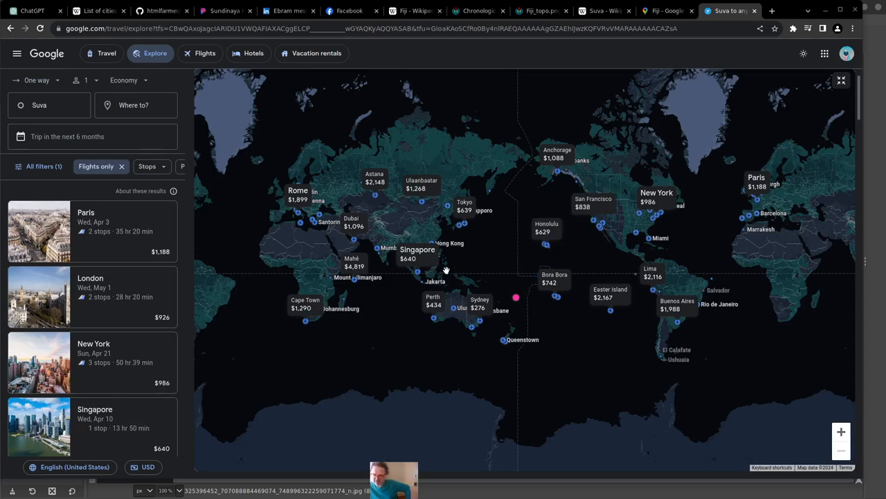
pyautogui.moveTo(379, 250)
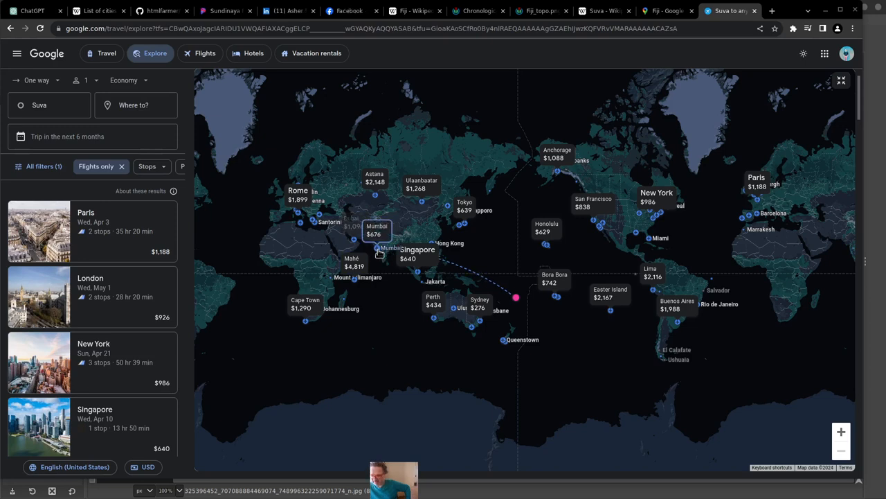
pyautogui.moveTo(592, 234)
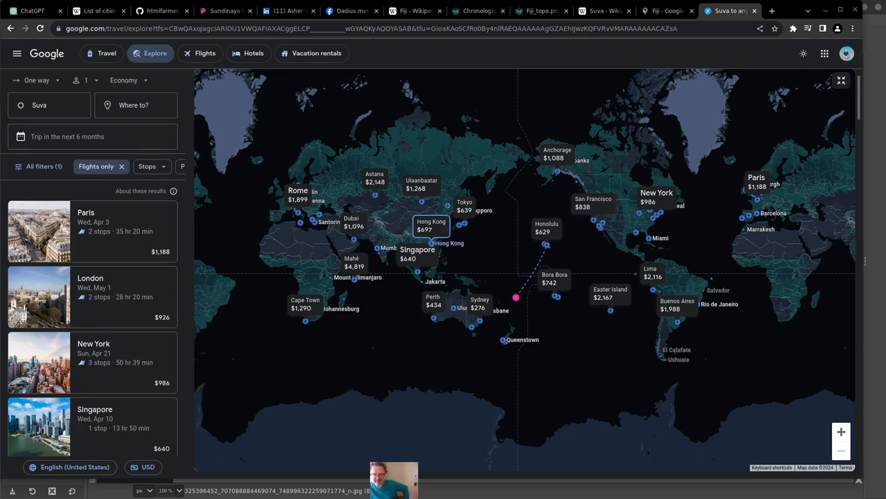
pyautogui.click(666, 11)
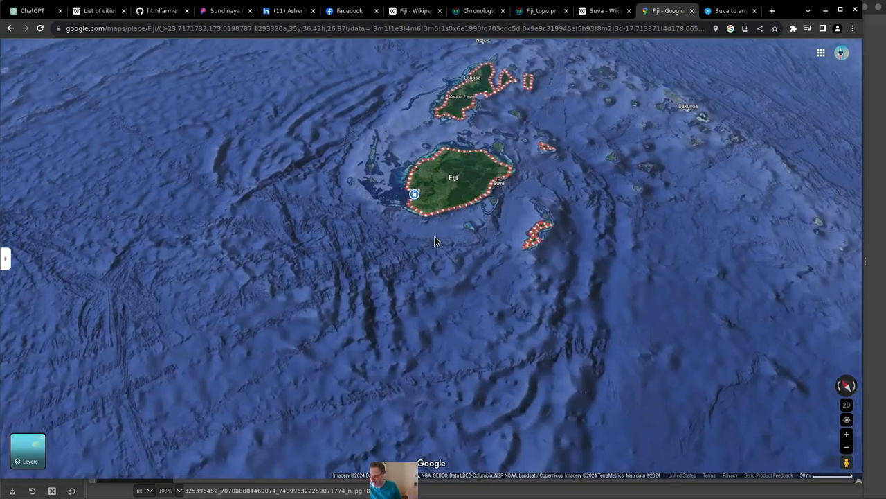
# Zoom the 3D satellite view in onto Fiji's main islands and surrounding reefs
pyautogui.scroll(3)
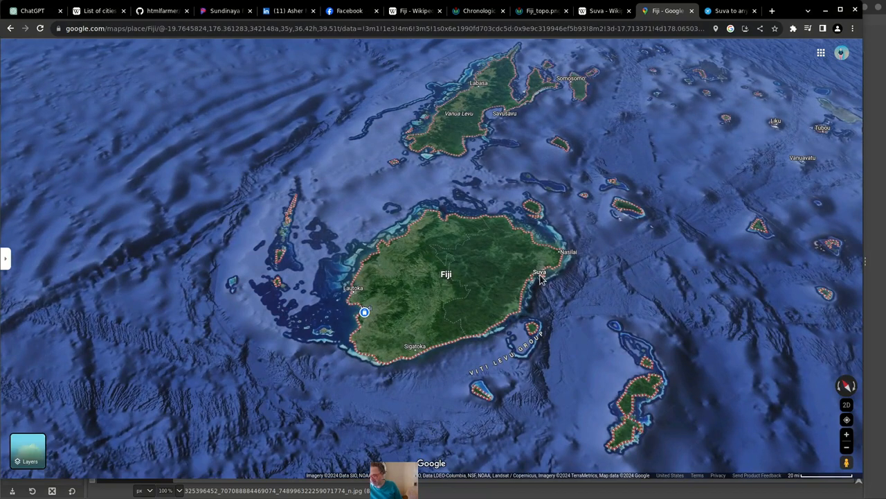
pyautogui.moveTo(490, 91)
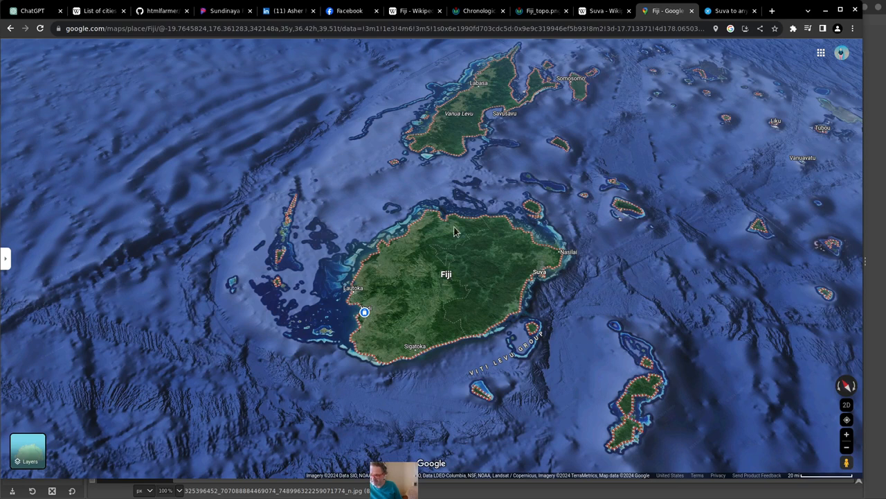
pyautogui.moveTo(434, 286)
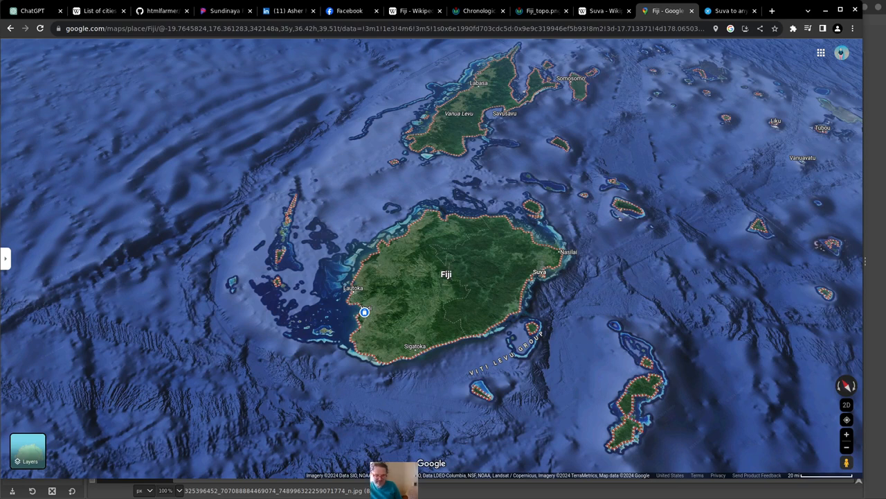
# Bring up the Wikimedia Austronesian dispersal map with dated migration arrows across the Pacific
pyautogui.click(478, 11)
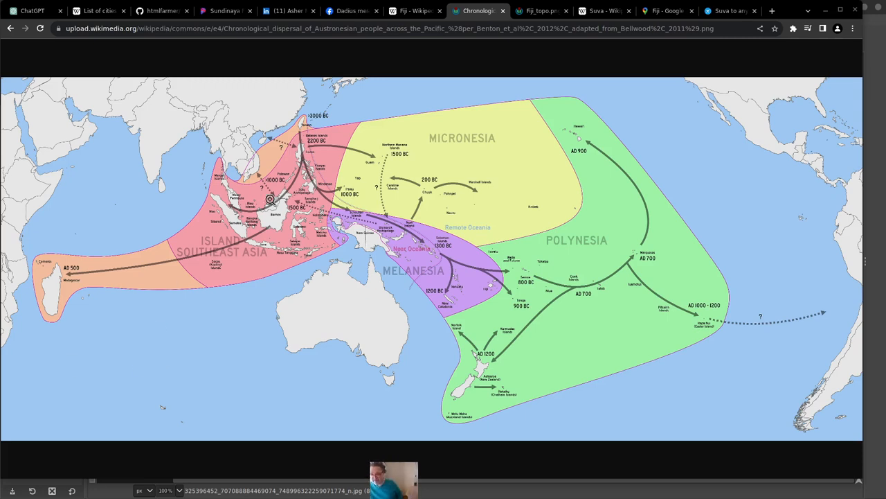
pyautogui.moveTo(244, 225)
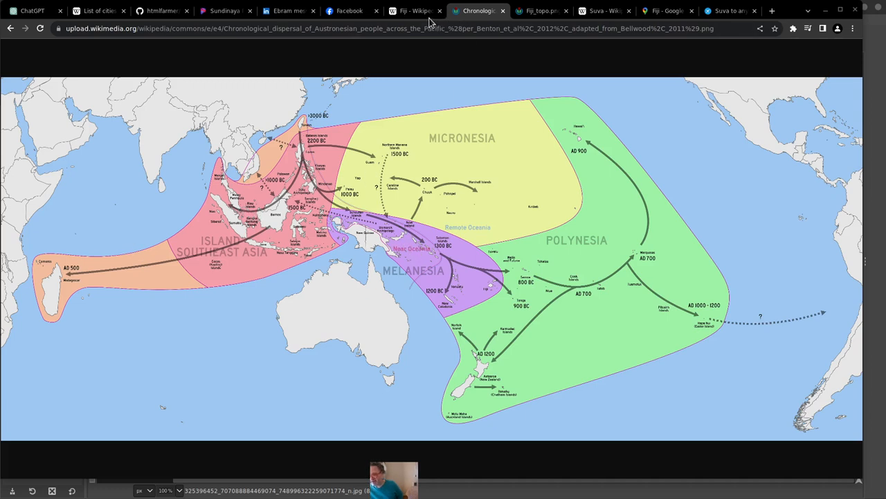
# Return to GIMP showing the ICAO Air Traffic Flow Chart 2018 with Fiji circled
pyautogui.click(413, 11)
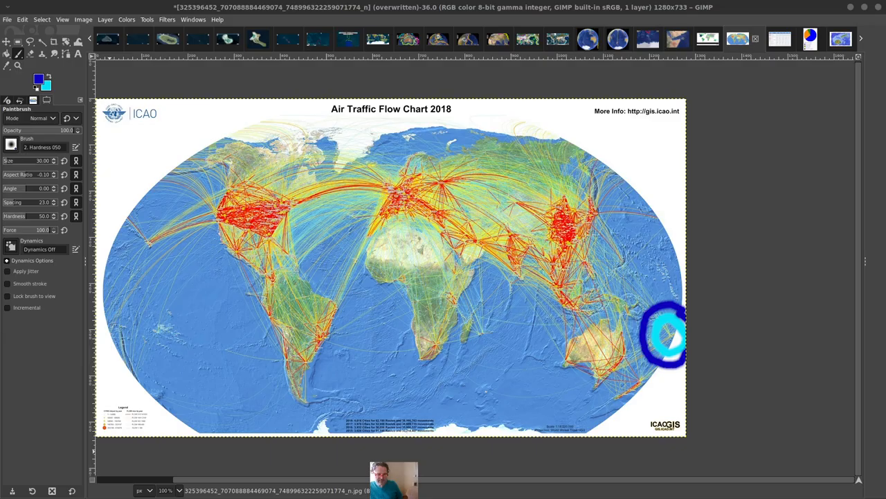
pyautogui.moveTo(492, 12)
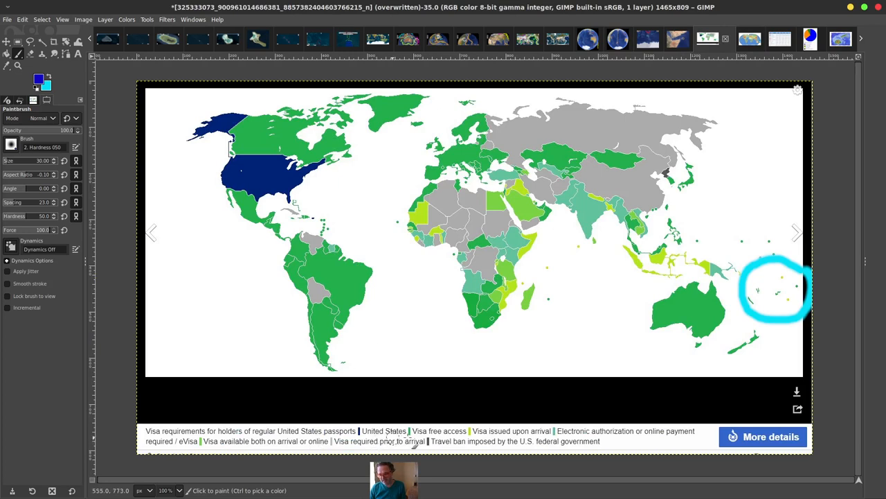
pyautogui.moveTo(795, 274)
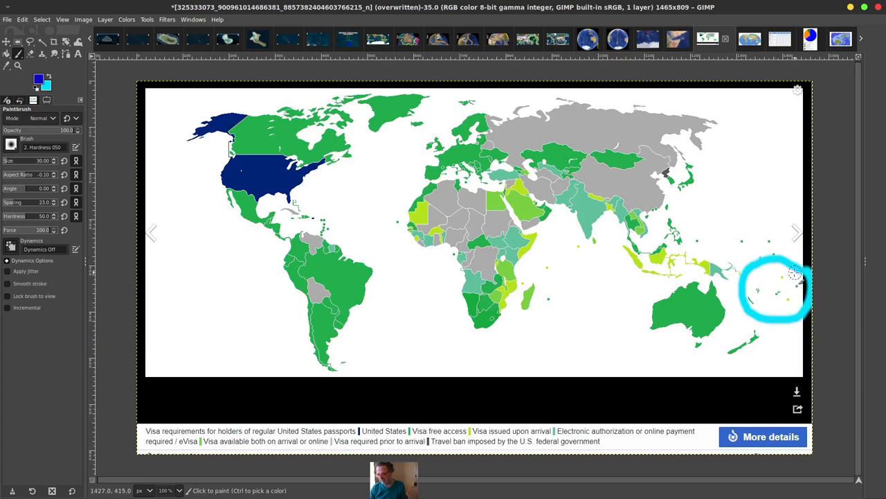
pyautogui.moveTo(737, 354)
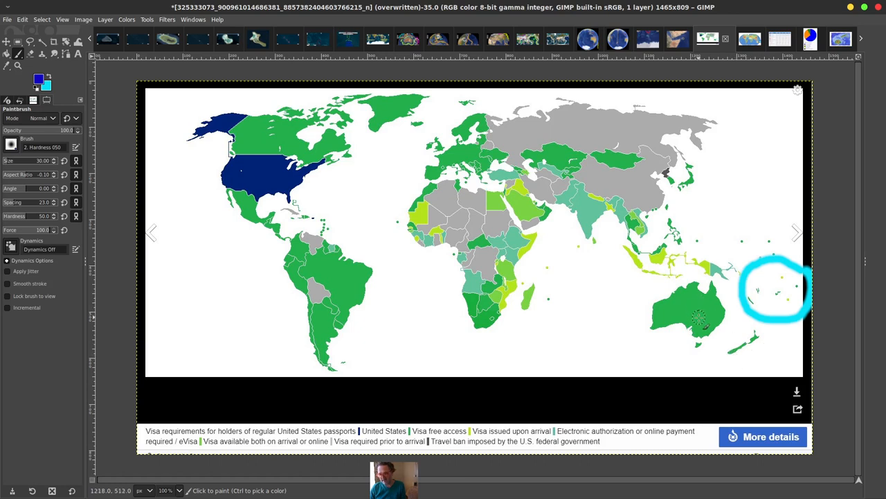
pyautogui.moveTo(470, 319)
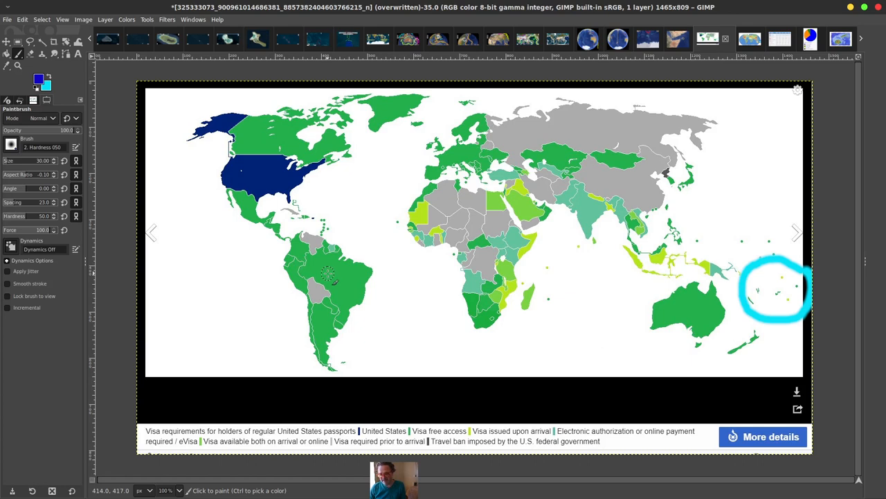
pyautogui.moveTo(349, 285)
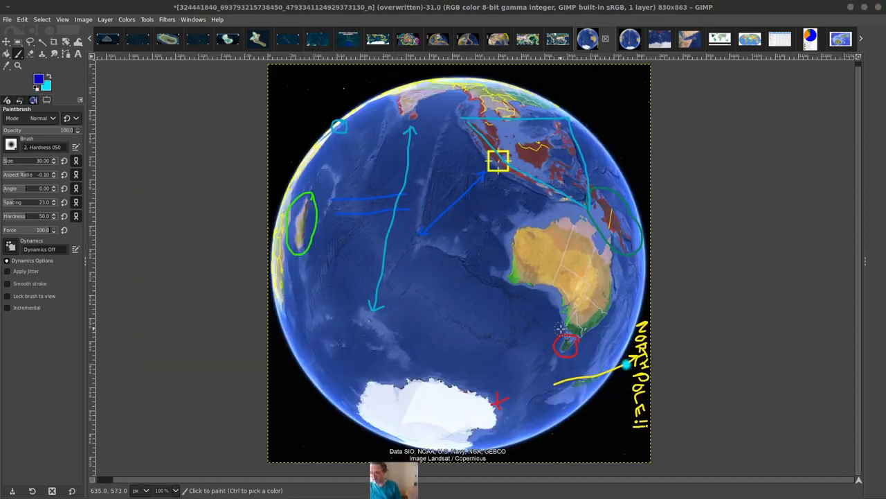
pyautogui.moveTo(538, 86)
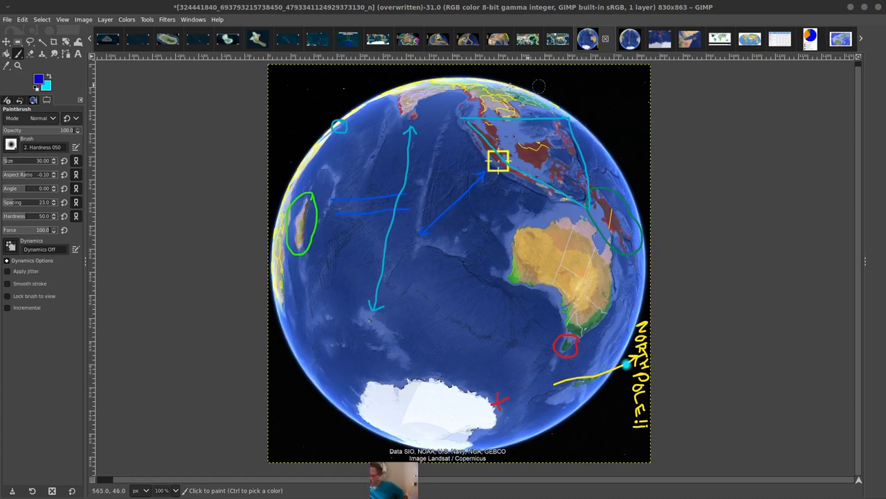
pyautogui.moveTo(582, 210)
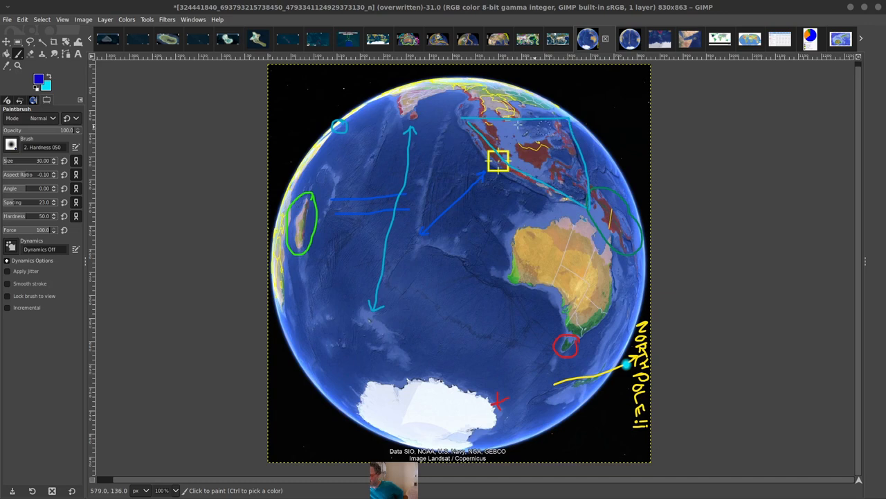
pyautogui.moveTo(516, 180)
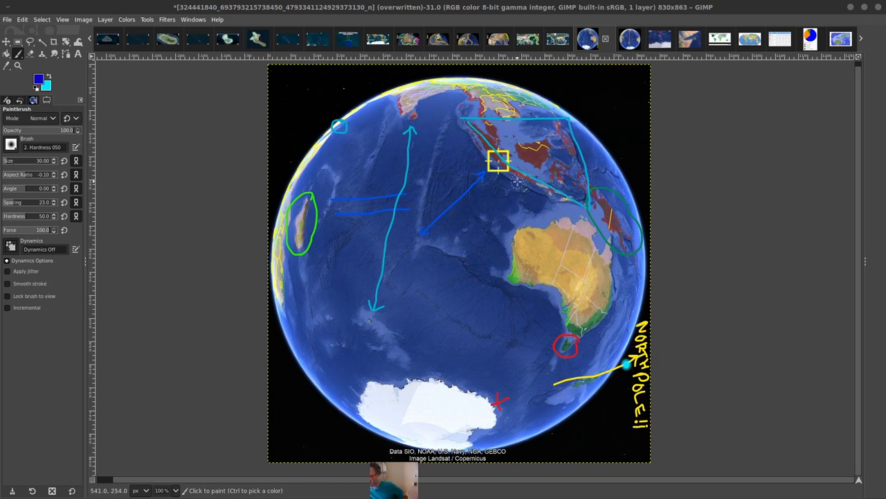
pyautogui.moveTo(506, 155)
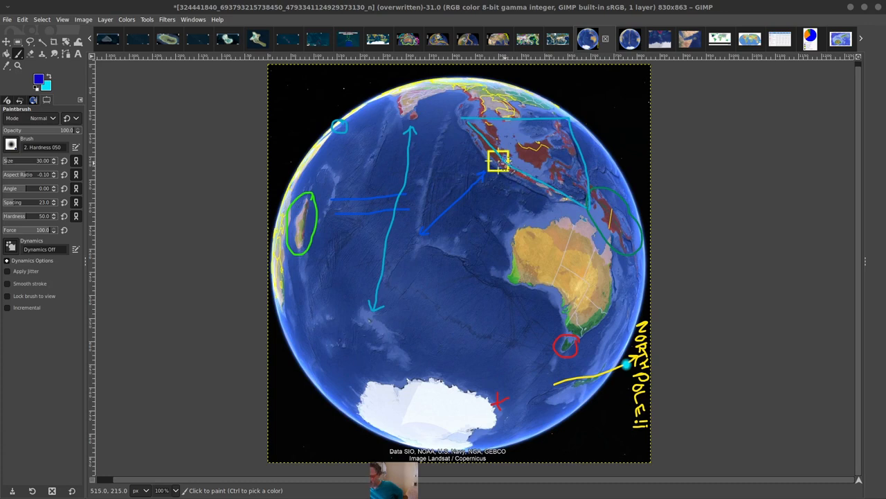
pyautogui.moveTo(502, 163)
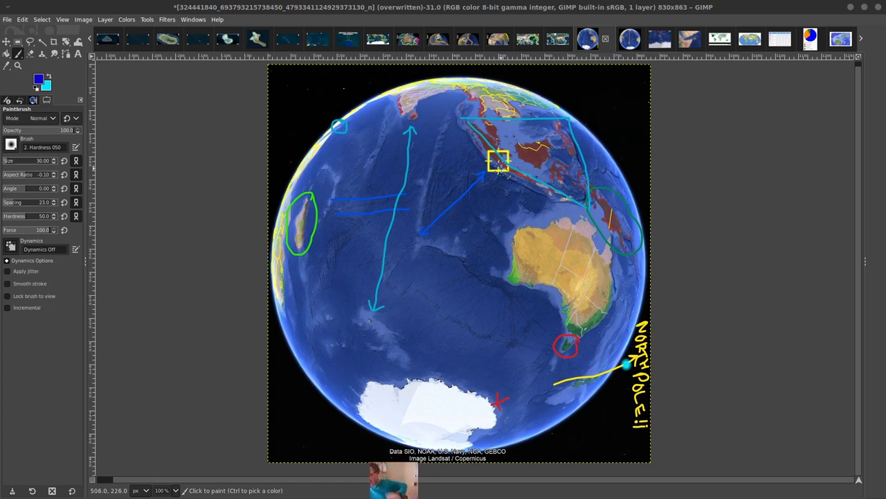
pyautogui.moveTo(497, 166)
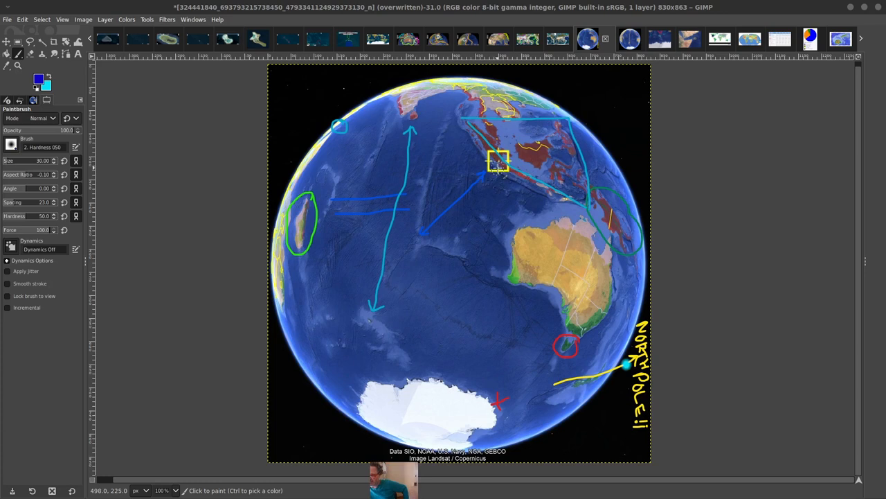
pyautogui.moveTo(498, 166)
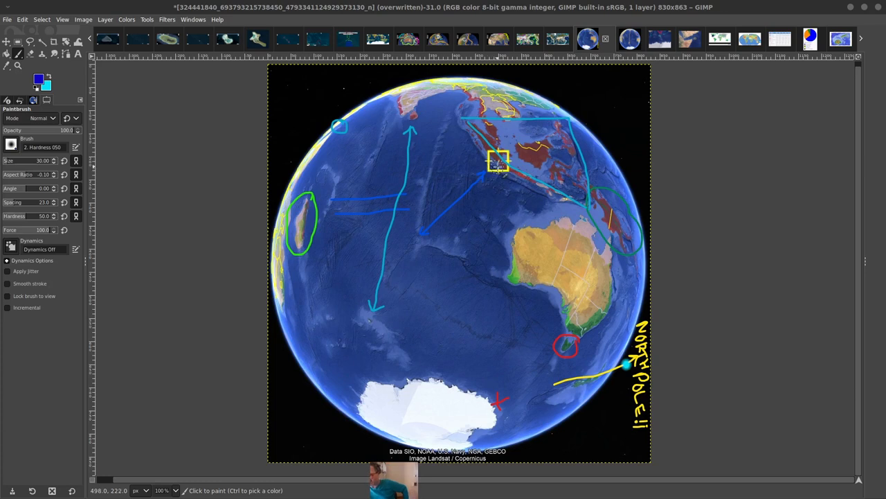
pyautogui.moveTo(510, 316)
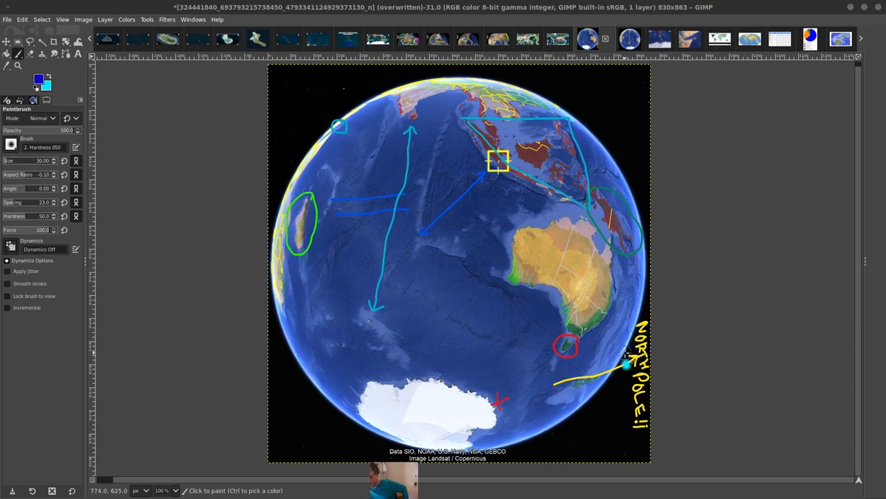
pyautogui.moveTo(415, 166)
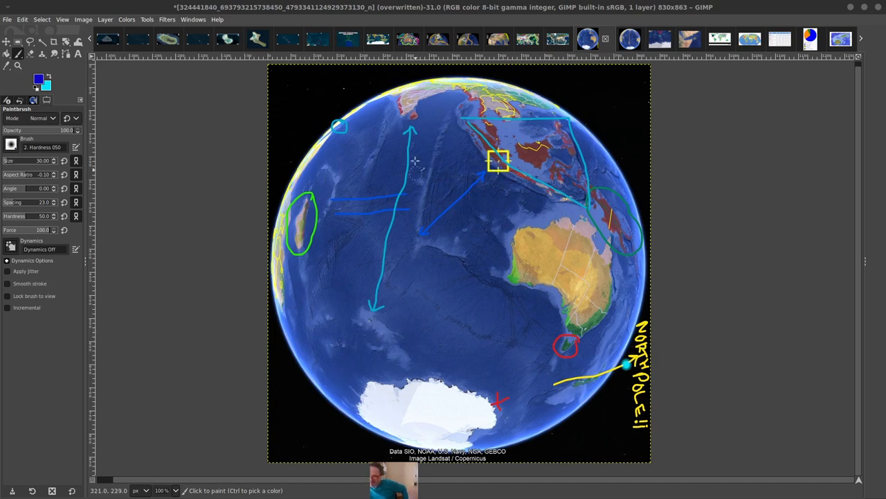
pyautogui.moveTo(366, 271)
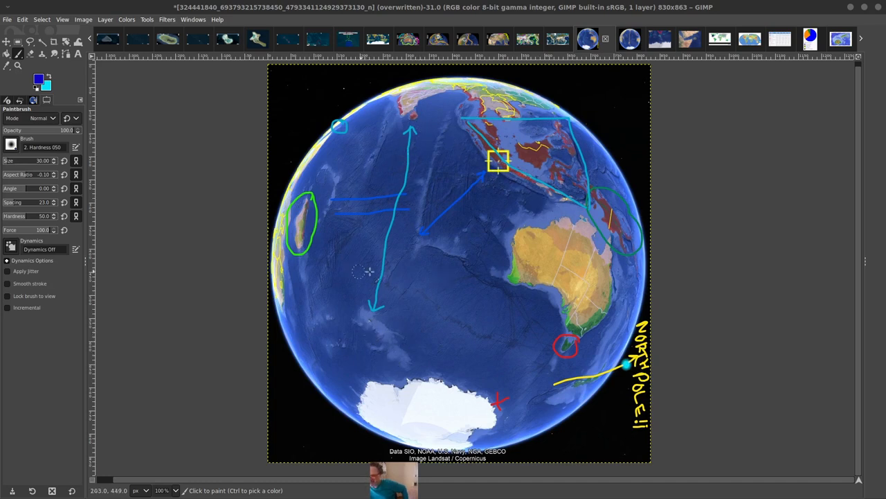
pyautogui.moveTo(518, 138)
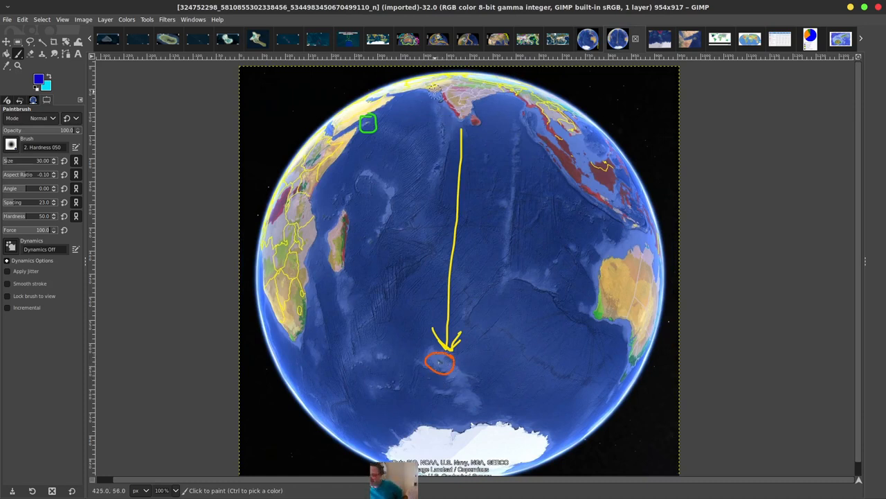
pyautogui.moveTo(484, 117)
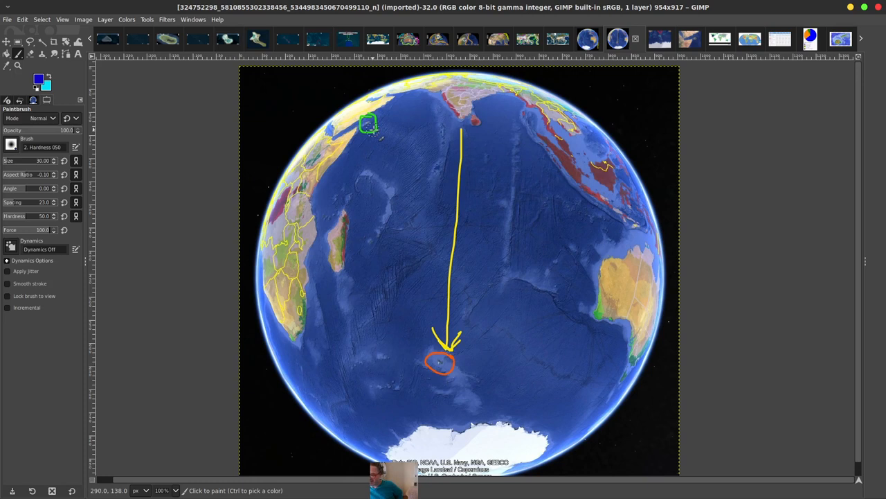
# Step through the Antarctic ocean image and Gulf of Aden map to the world earthquake map
pyautogui.click(648, 39)
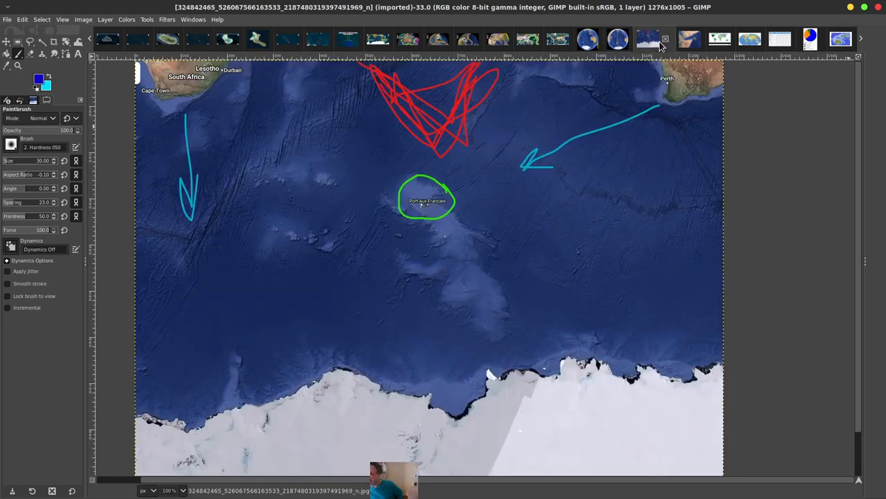
pyautogui.click(677, 38)
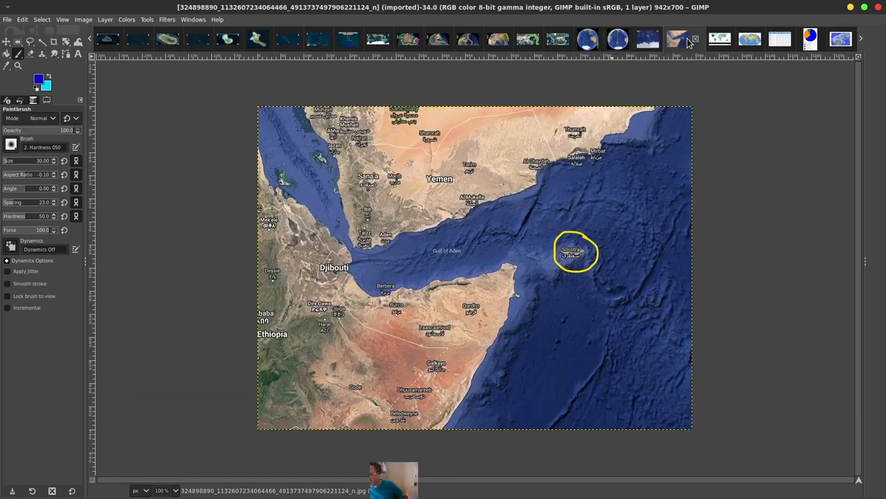
pyautogui.click(618, 39)
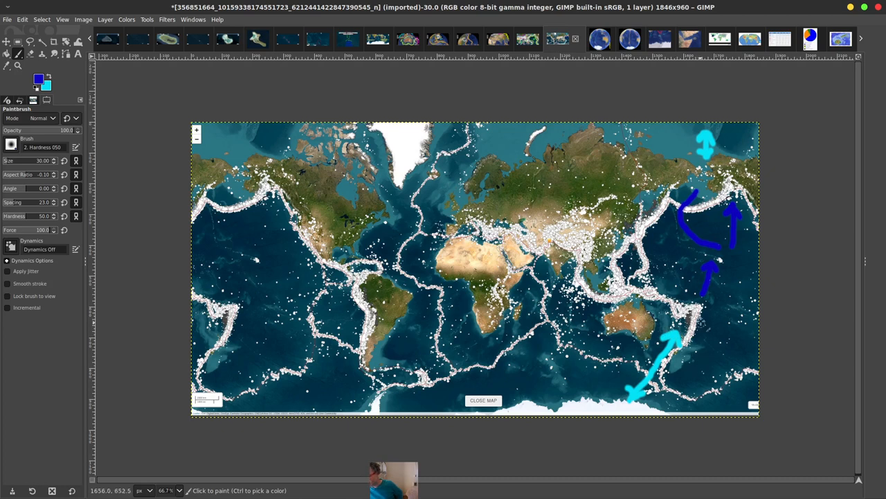
pyautogui.moveTo(709, 330)
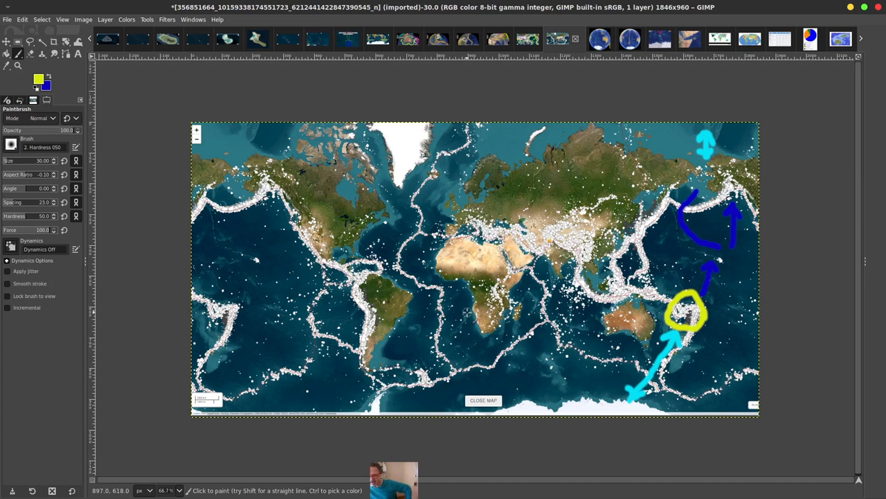
pyautogui.moveTo(547, 241)
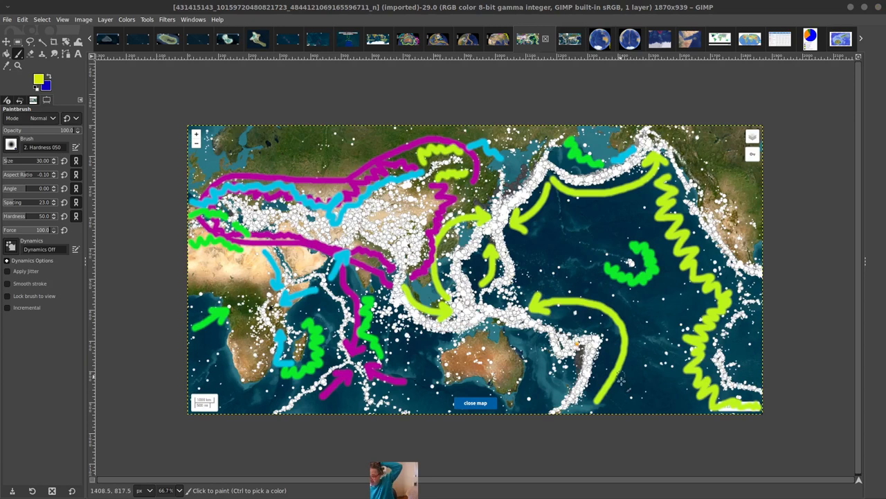
pyautogui.moveTo(543, 302)
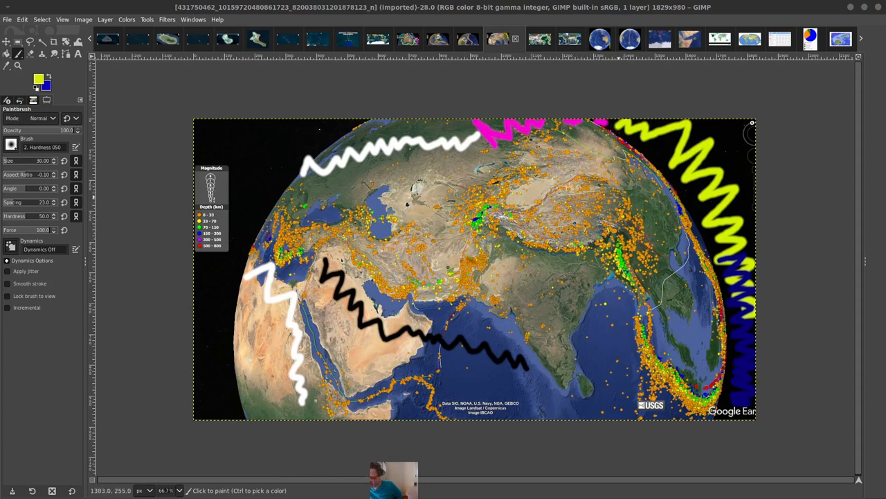
# Show the Australia-centred earthquake globe with the blue oval over Indonesia's quake band
pyautogui.click(468, 38)
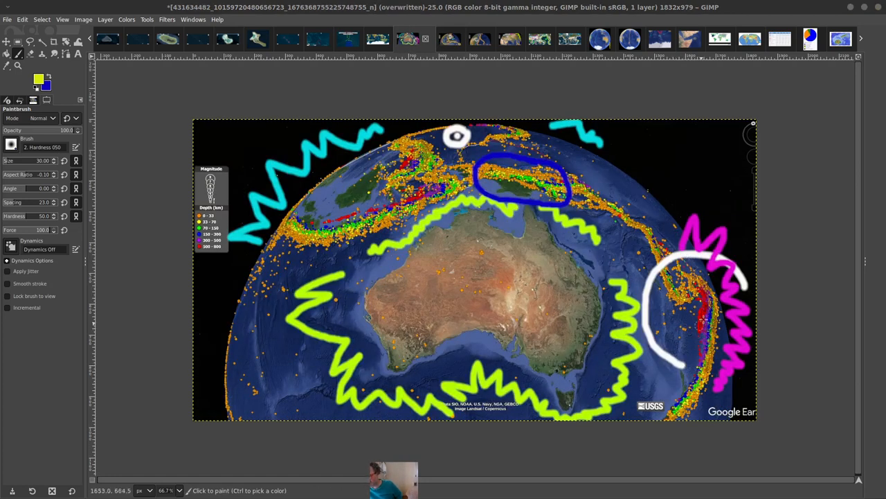
pyautogui.moveTo(707, 318)
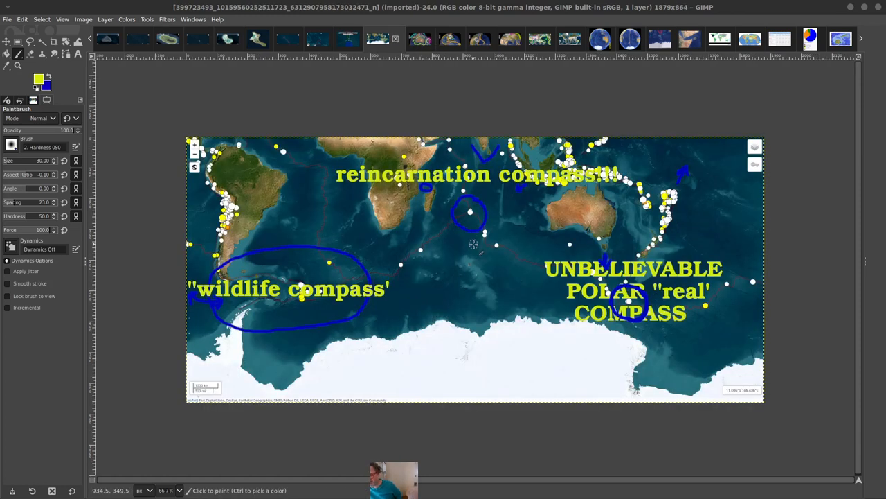
pyautogui.moveTo(478, 247)
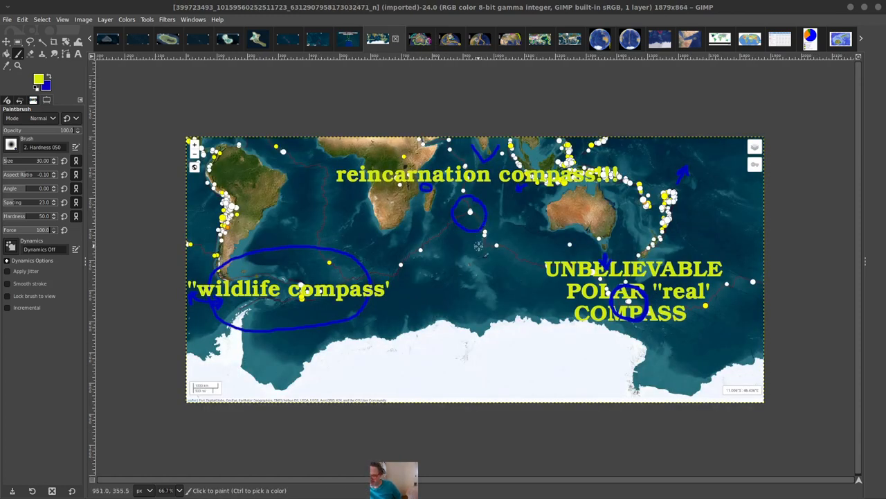
pyautogui.moveTo(472, 242)
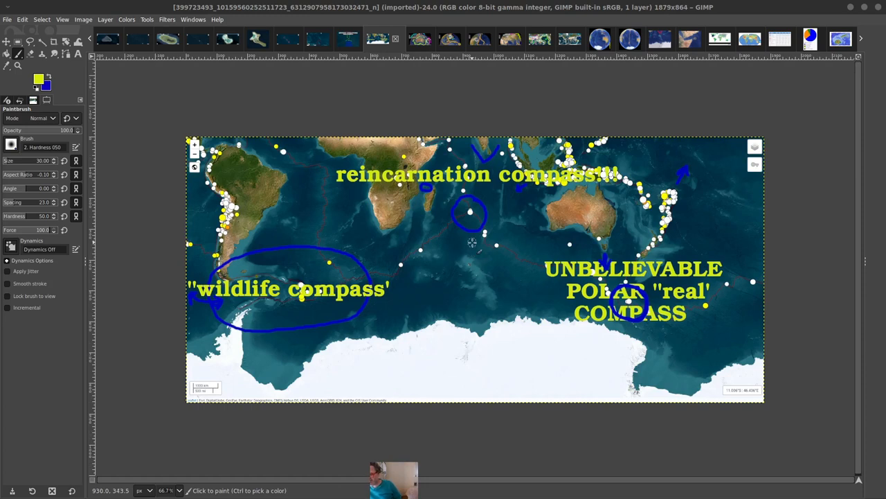
pyautogui.moveTo(260, 248)
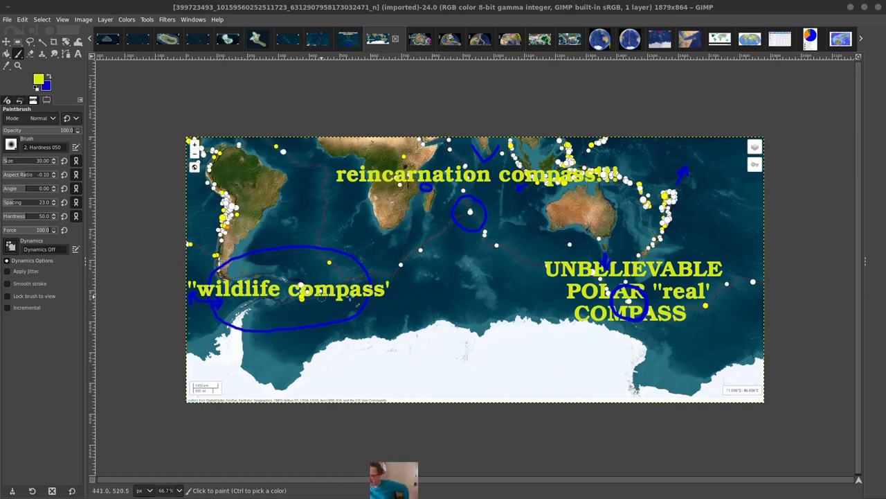
pyautogui.moveTo(672, 232)
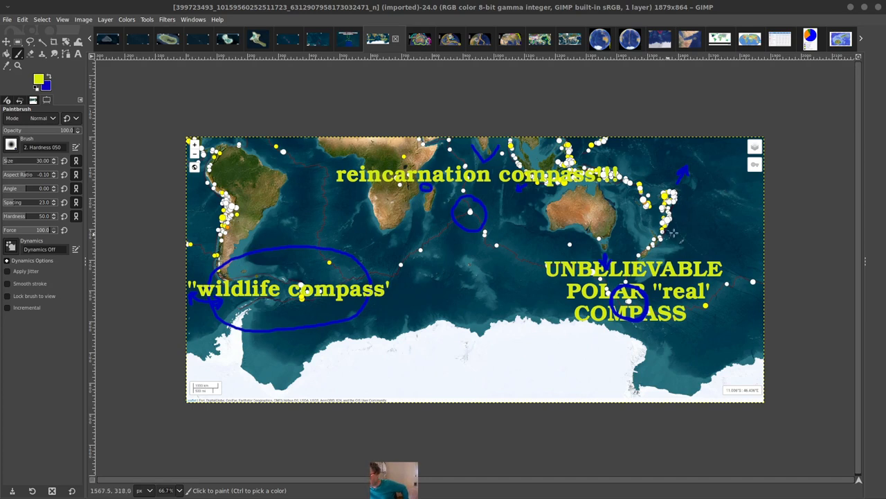
pyautogui.moveTo(678, 191)
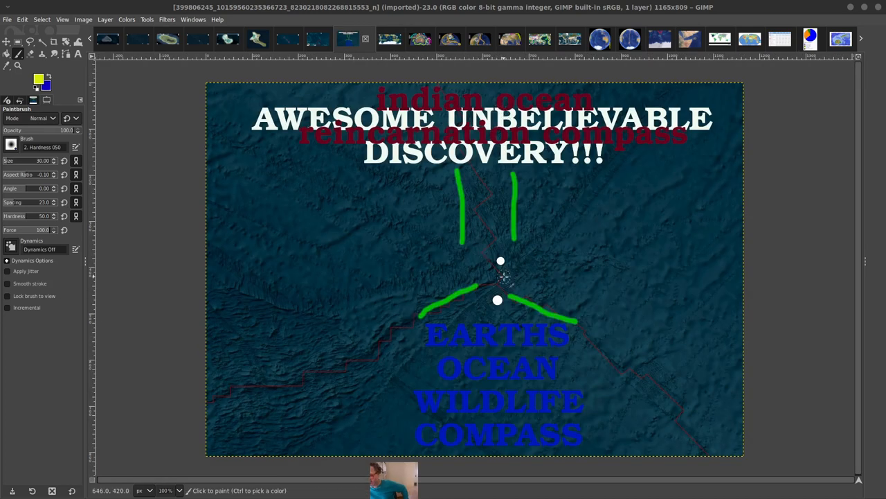
pyautogui.moveTo(307, 365)
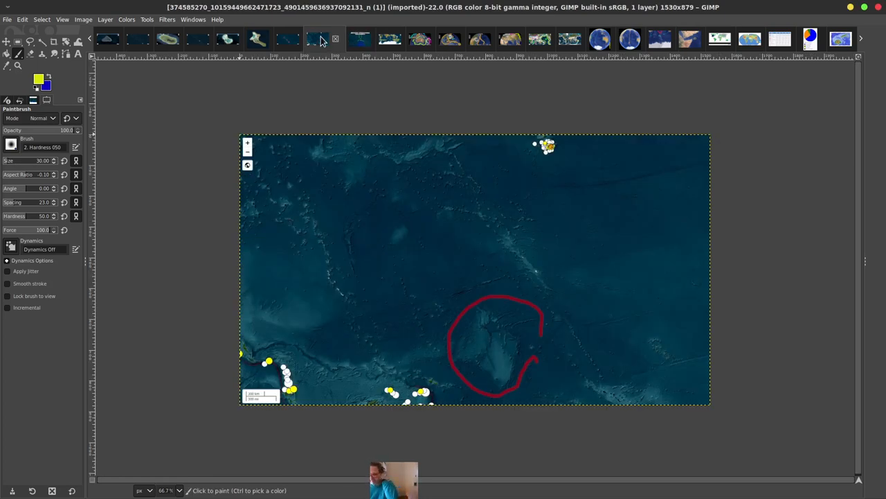
pyautogui.moveTo(532, 326)
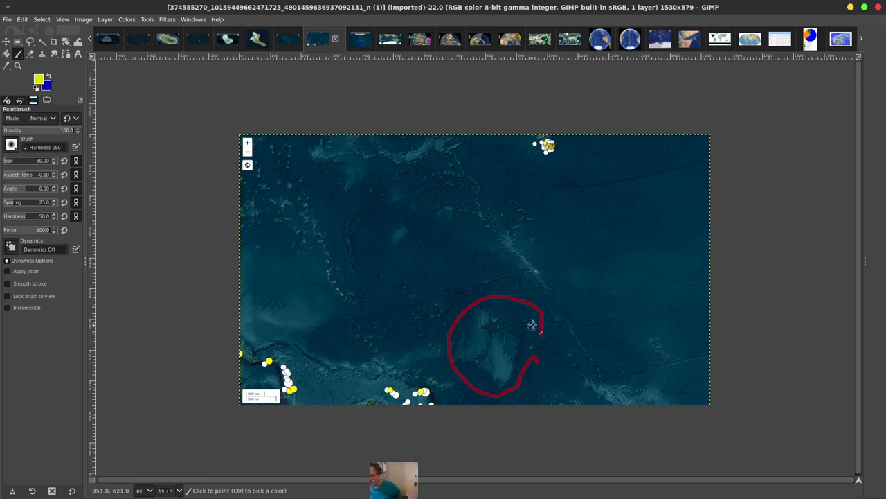
pyautogui.moveTo(538, 182)
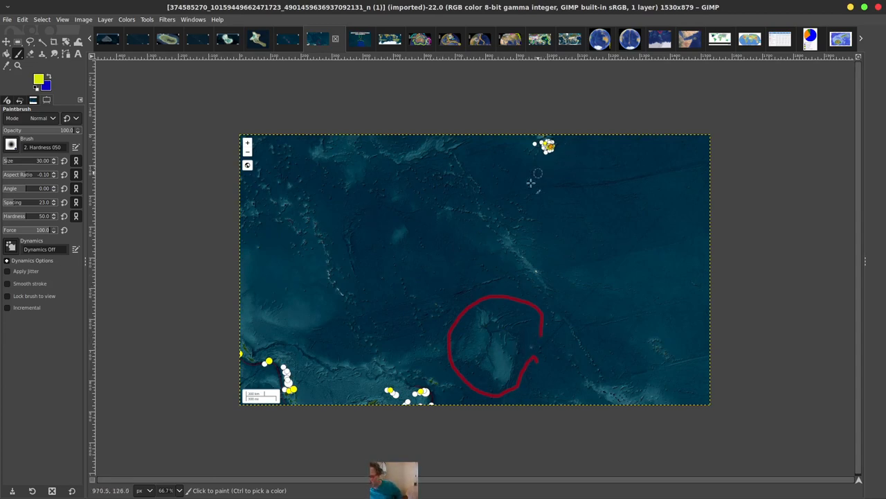
pyautogui.moveTo(502, 238)
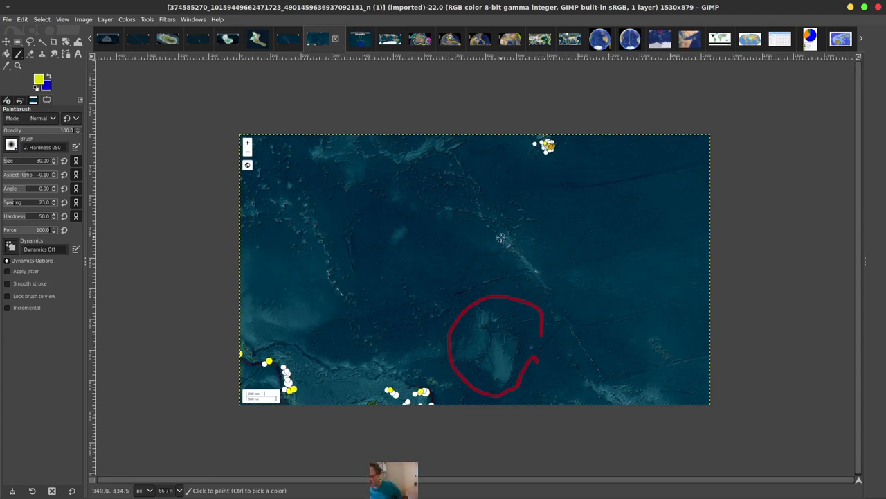
pyautogui.moveTo(424, 194)
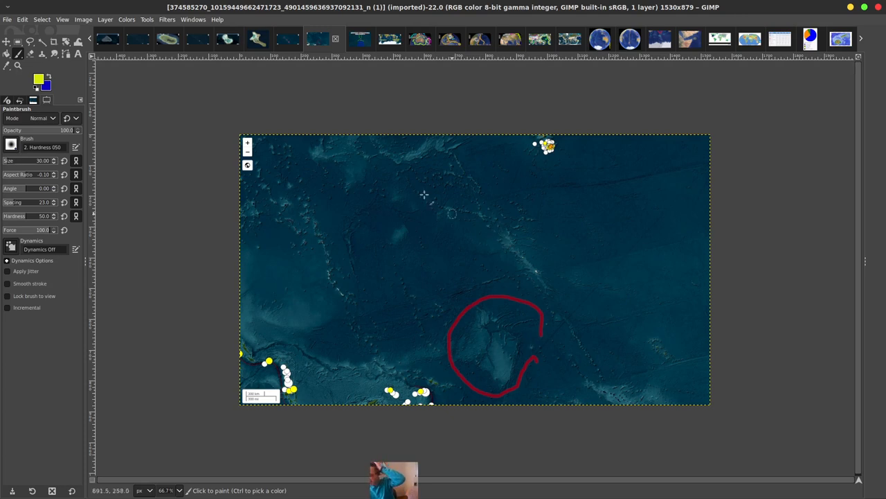
pyautogui.click(288, 39)
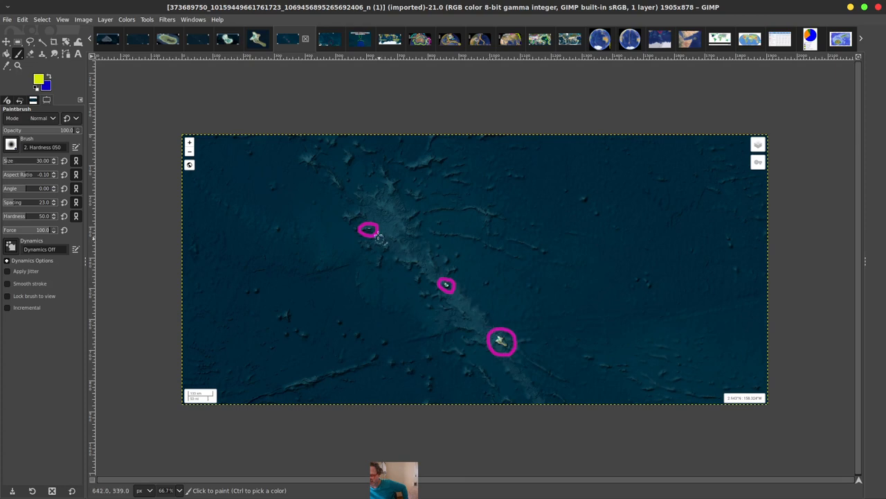
pyautogui.click(258, 39)
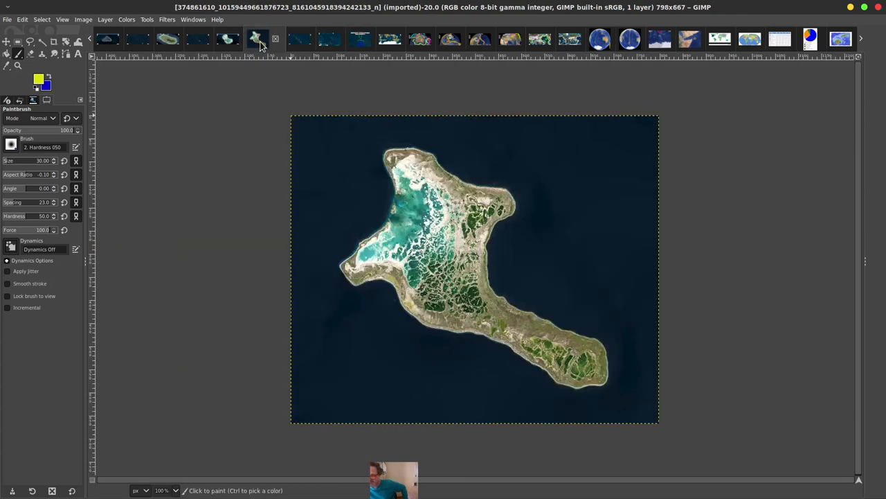
pyautogui.moveTo(223, 46)
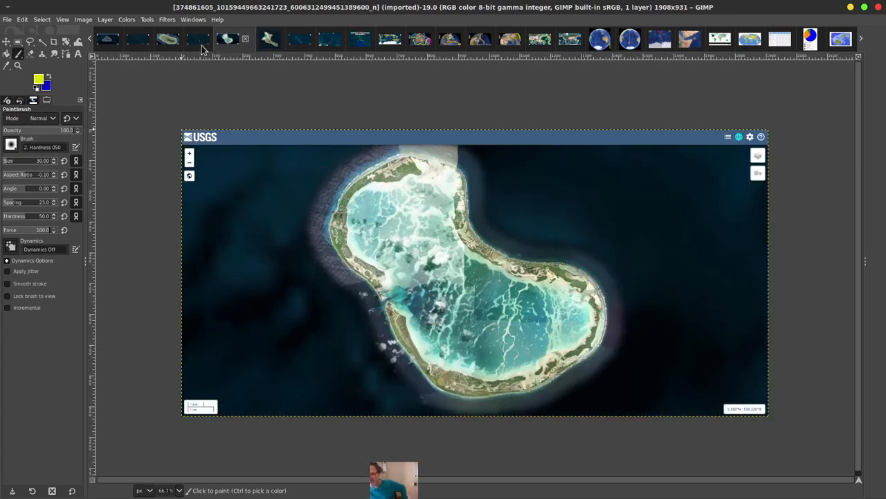
pyautogui.click(167, 39)
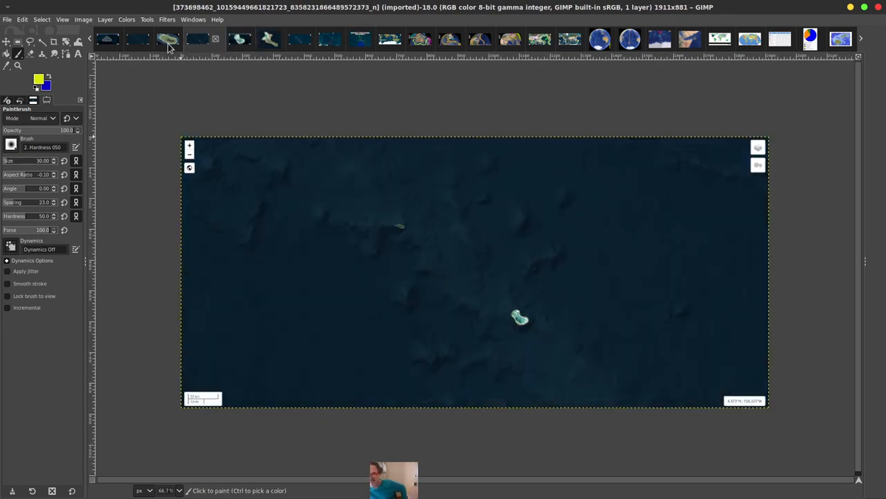
pyautogui.click(139, 39)
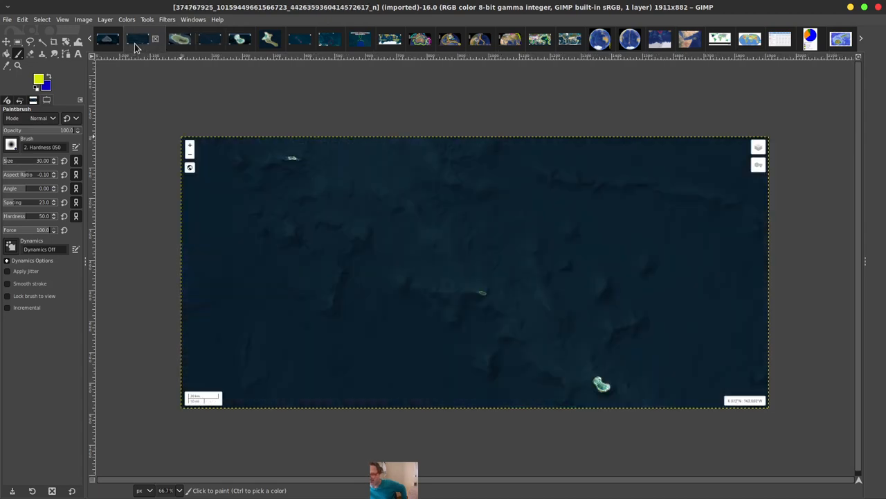
pyautogui.click(108, 39)
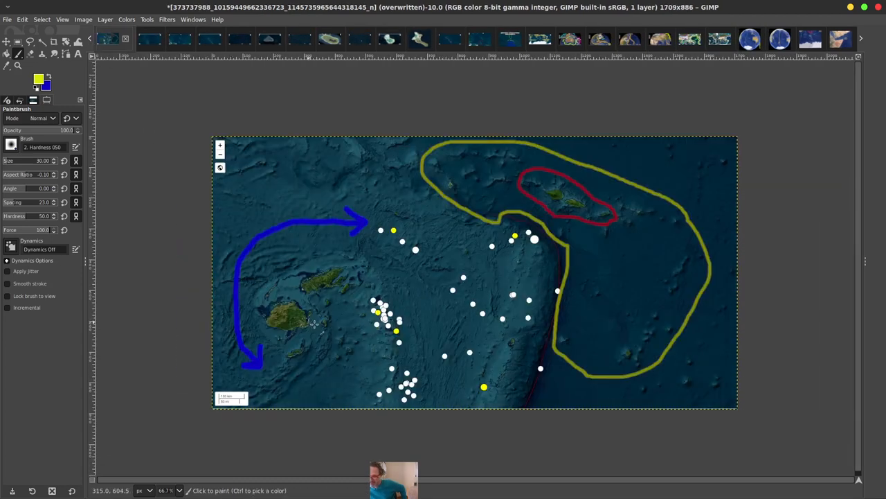
pyautogui.moveTo(538, 169)
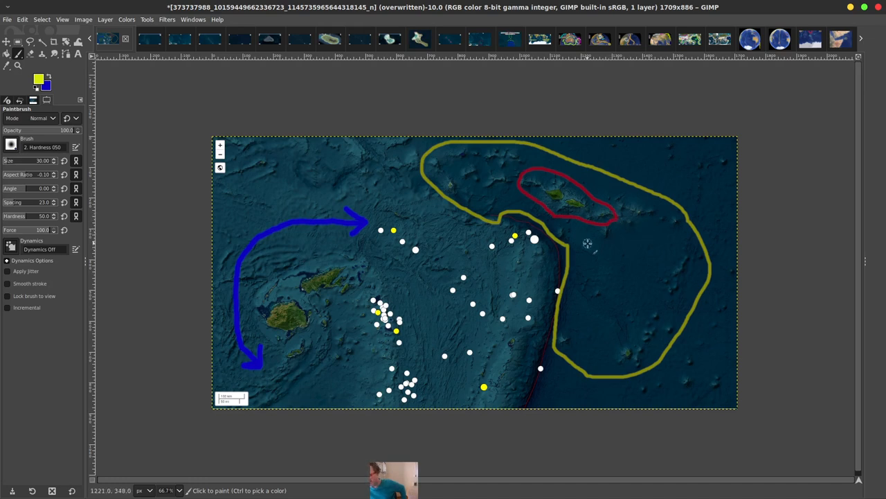
pyautogui.moveTo(581, 238)
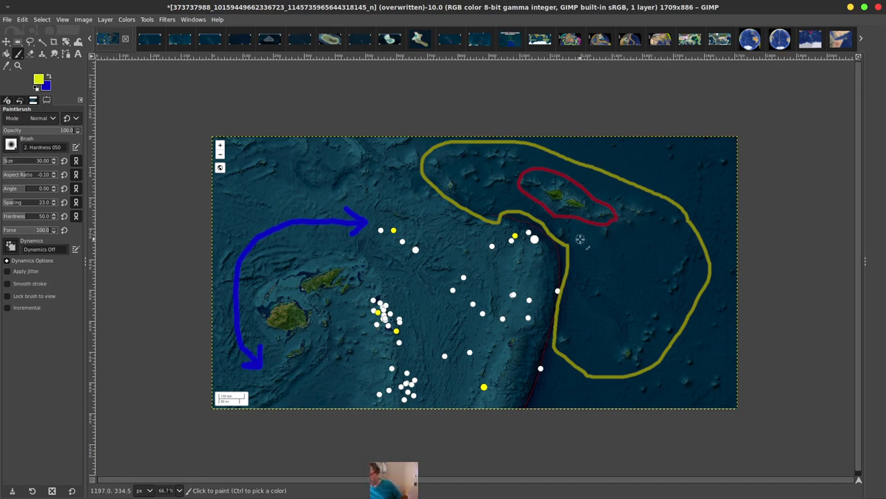
pyautogui.moveTo(594, 211)
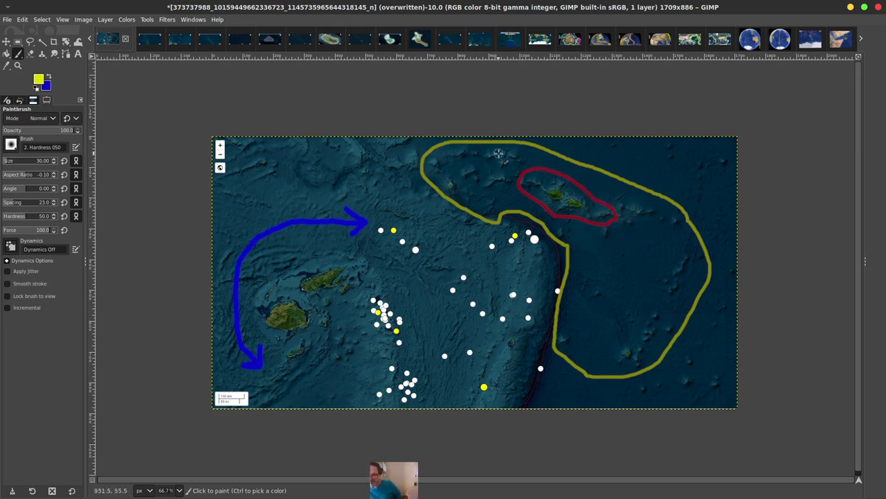
pyautogui.moveTo(538, 172)
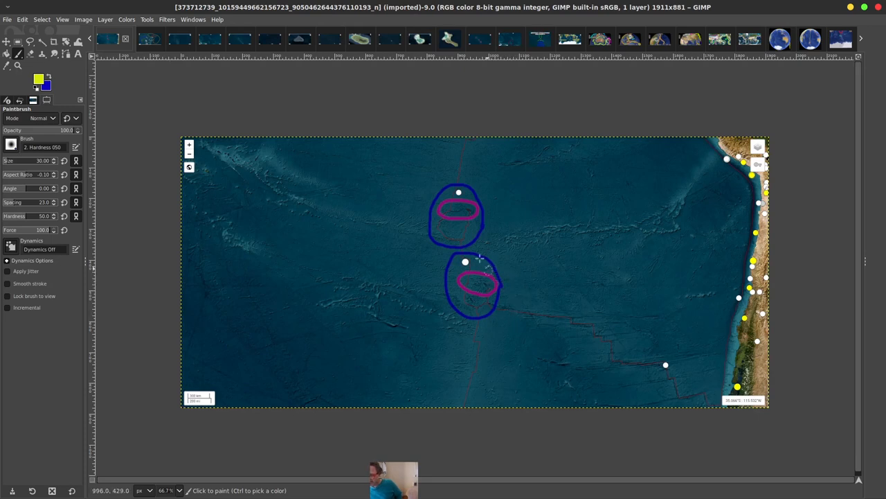
pyautogui.moveTo(478, 313)
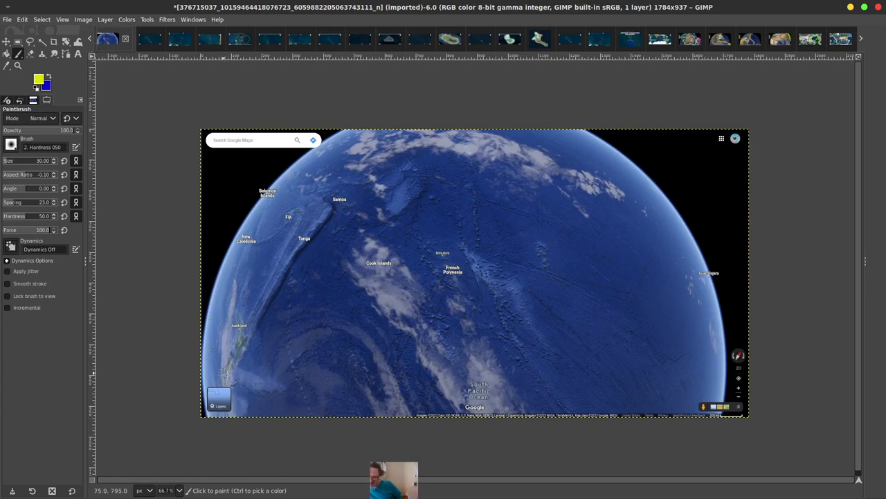
pyautogui.moveTo(357, 207)
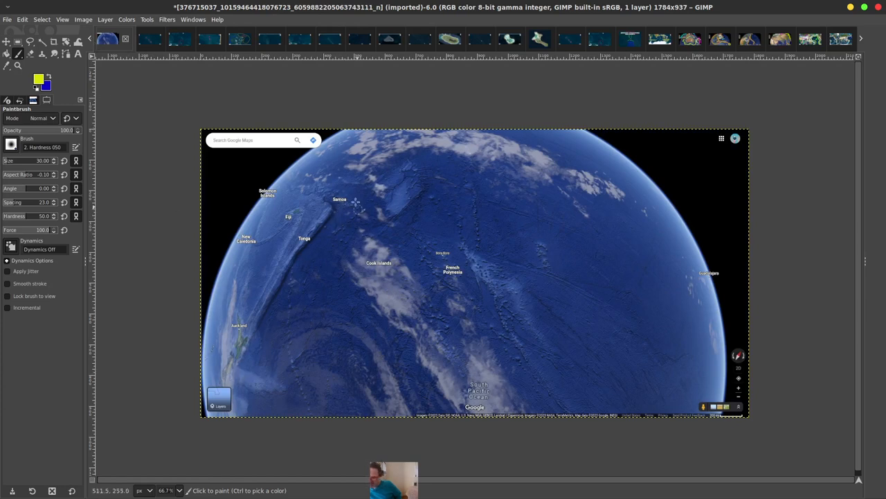
pyautogui.moveTo(321, 243)
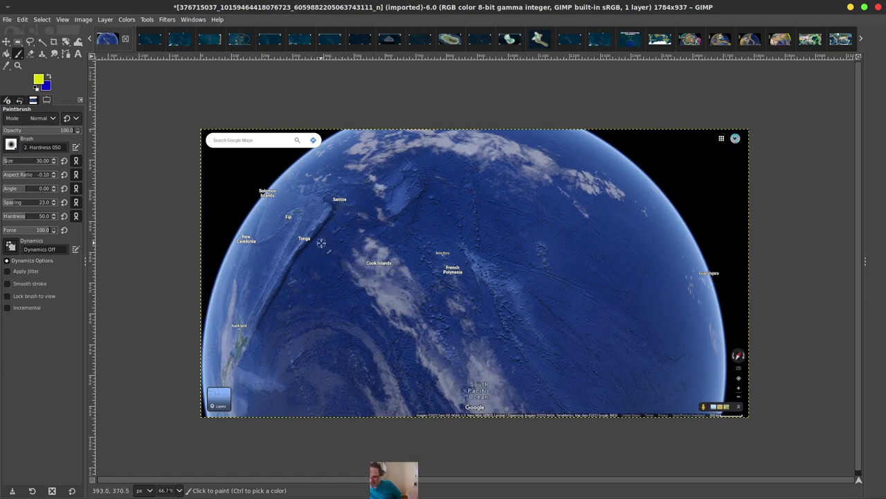
pyautogui.moveTo(108, 38)
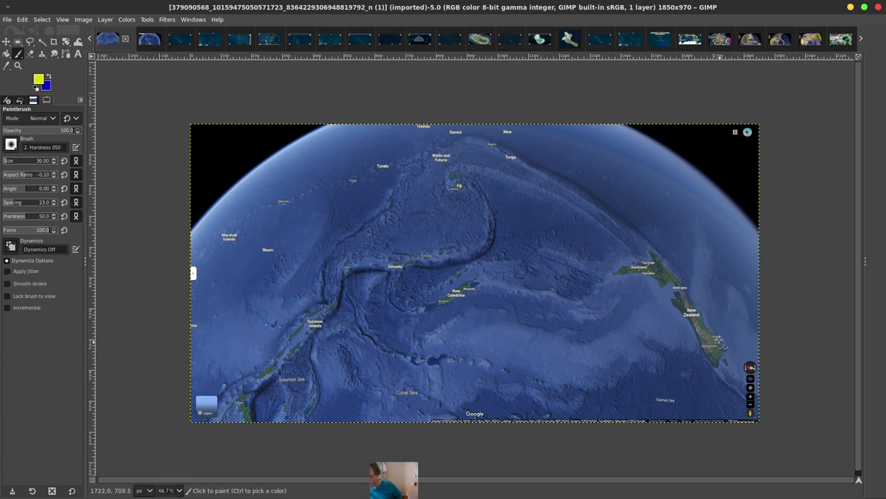
# Paint two yellow arrows from New Zealand toward Tonga and Fiji on the globe view
pyautogui.moveTo(593, 164); pyautogui.dragTo(723, 302)
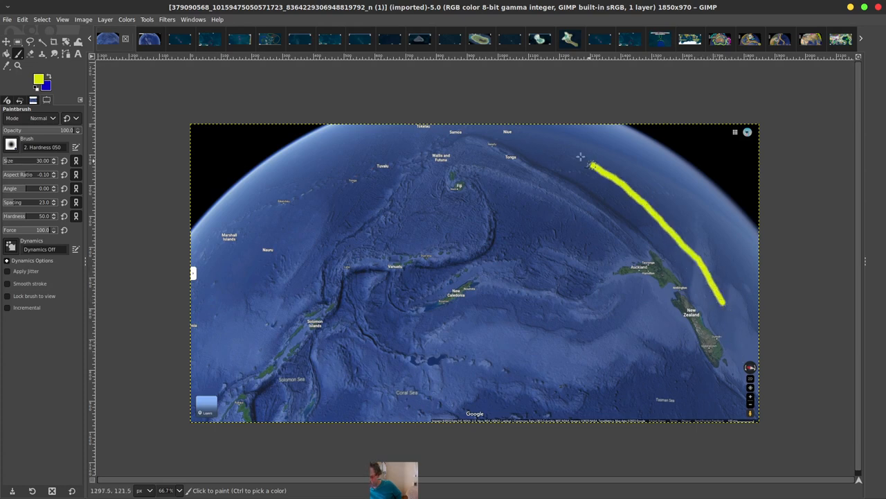
pyautogui.moveTo(593, 165); pyautogui.dragTo(543, 138)
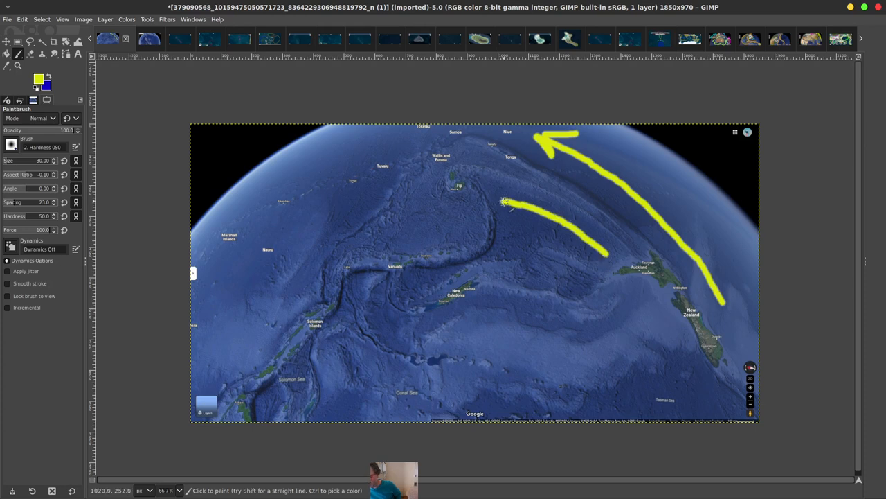
# Bring up the New Zealand globe image showing Fiji with white dots
pyautogui.click(515, 205)
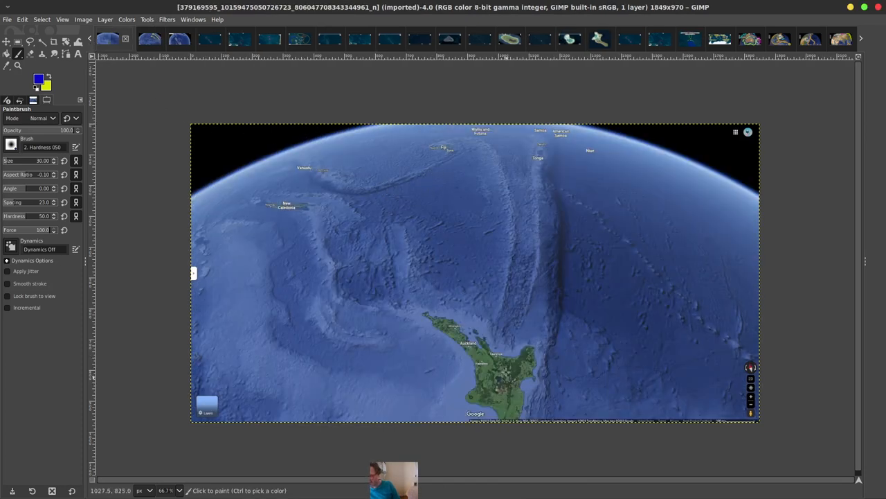
pyautogui.click(92, 39)
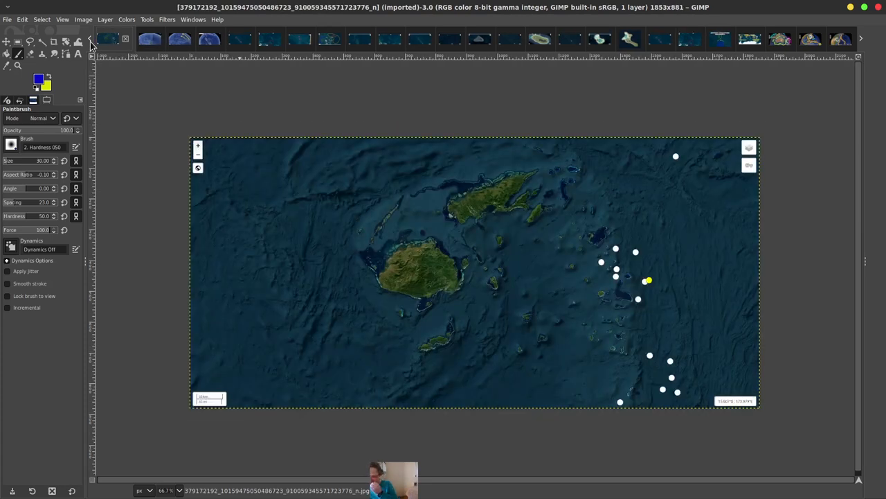
pyautogui.moveTo(665, 307)
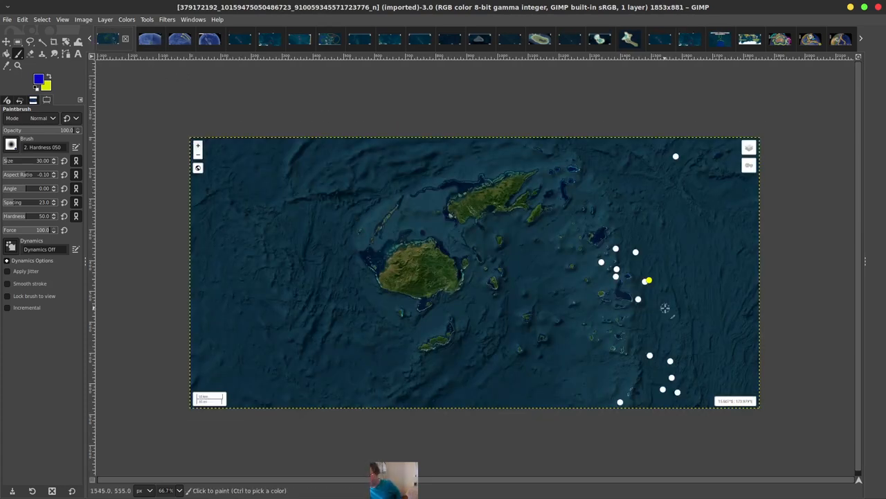
pyautogui.moveTo(602, 199)
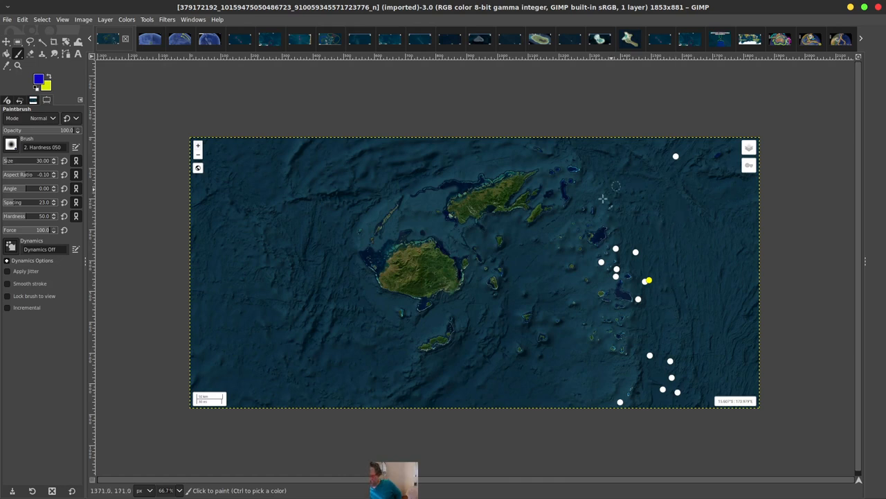
pyautogui.moveTo(572, 266)
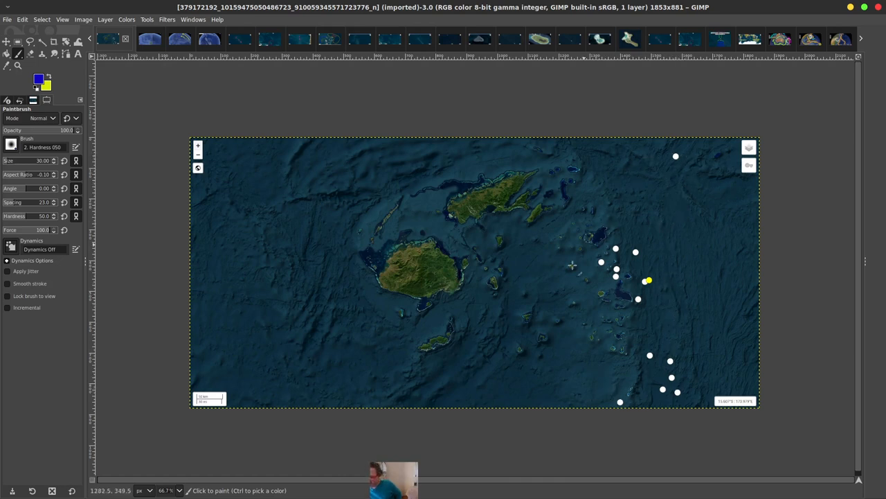
pyautogui.moveTo(487, 267)
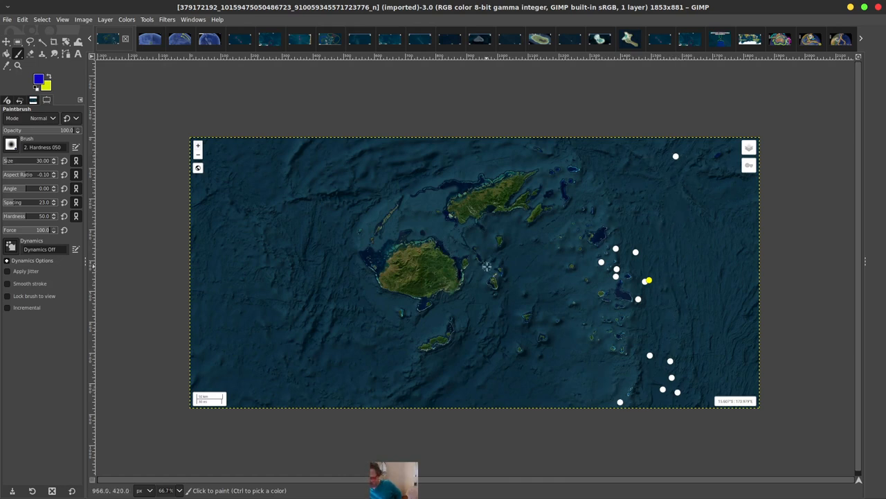
pyautogui.moveTo(588, 285)
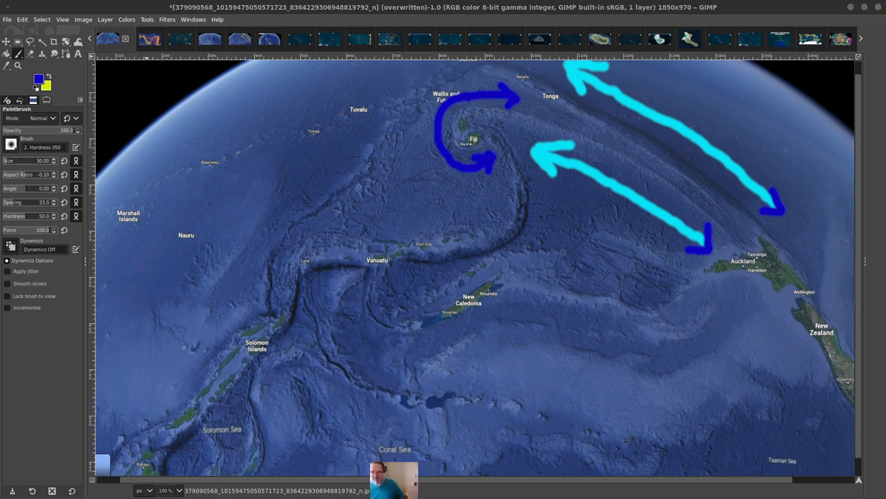
pyautogui.moveTo(340, 241)
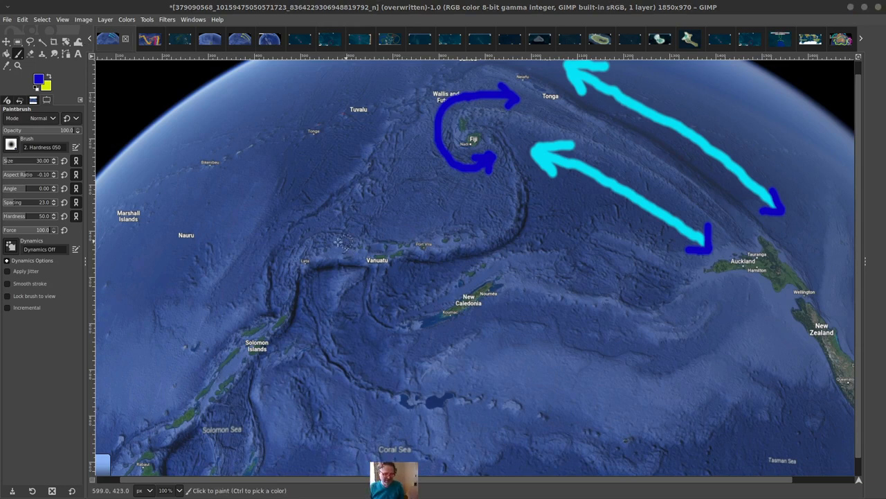
pyautogui.moveTo(607, 244)
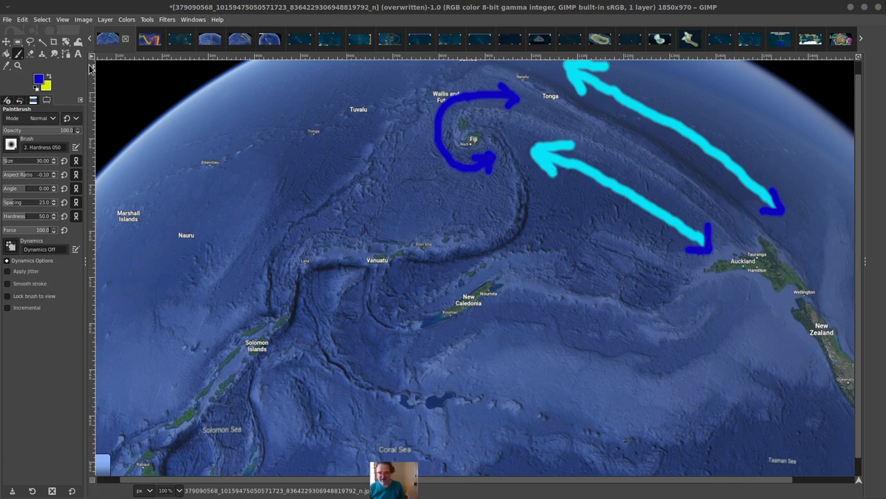
pyautogui.moveTo(865, 38)
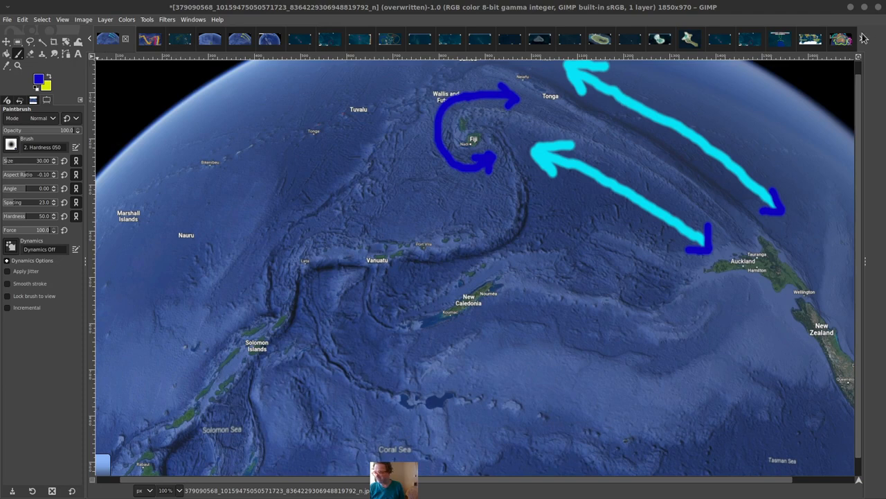
# Flip through the arrow globe, pink-circled seafloor map, earthquake-dot map and atoll image, ending on the lagoon island close-up
pyautogui.click(136, 39)
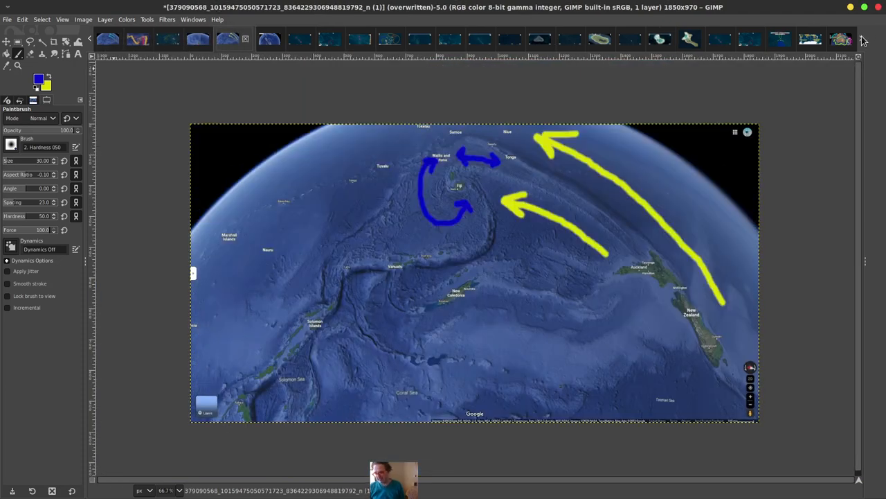
pyautogui.click(288, 39)
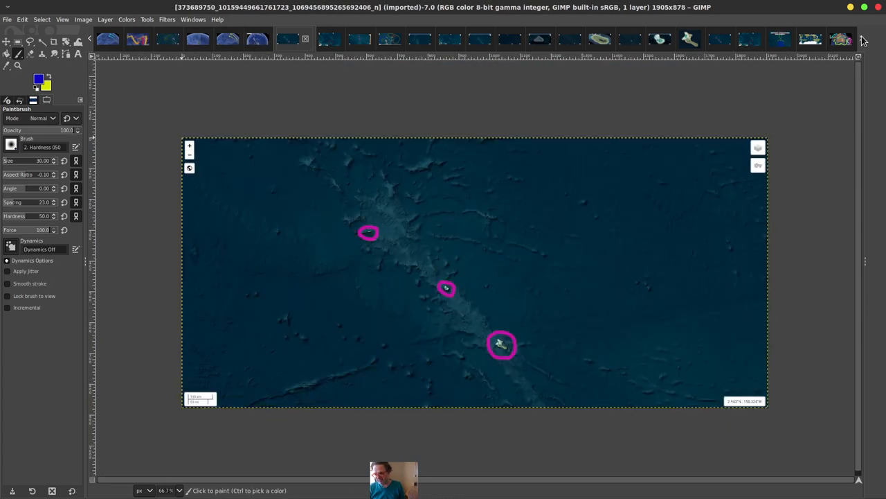
pyautogui.click(316, 38)
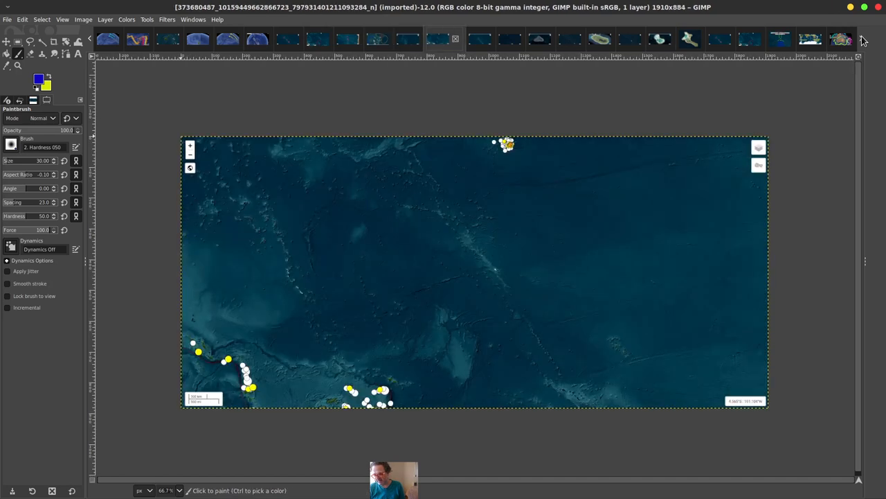
pyautogui.click(468, 39)
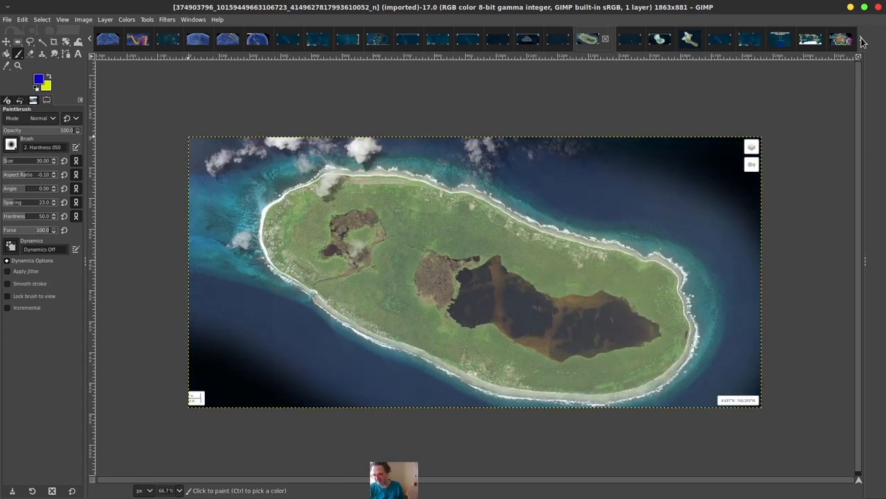
pyautogui.moveTo(778, 363)
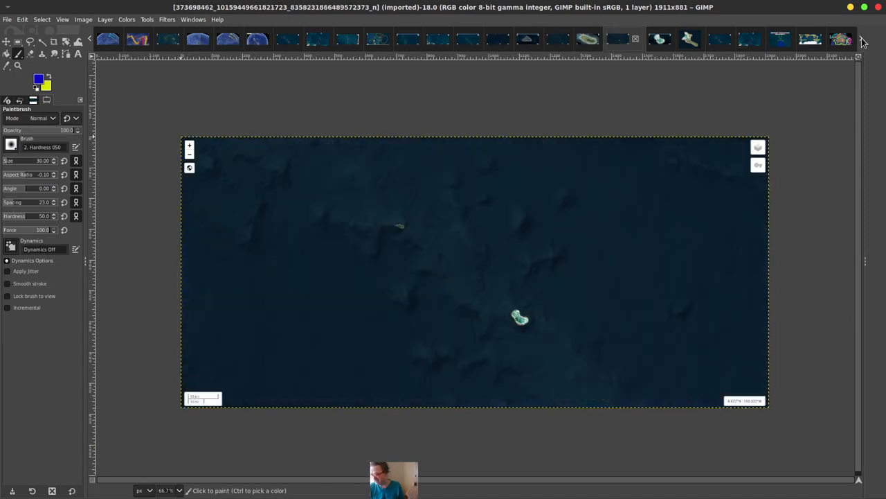
pyautogui.click(676, 38)
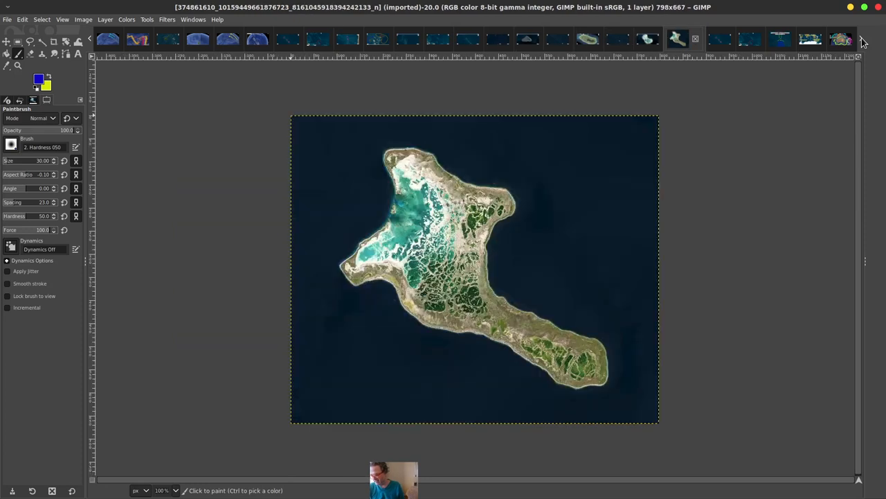